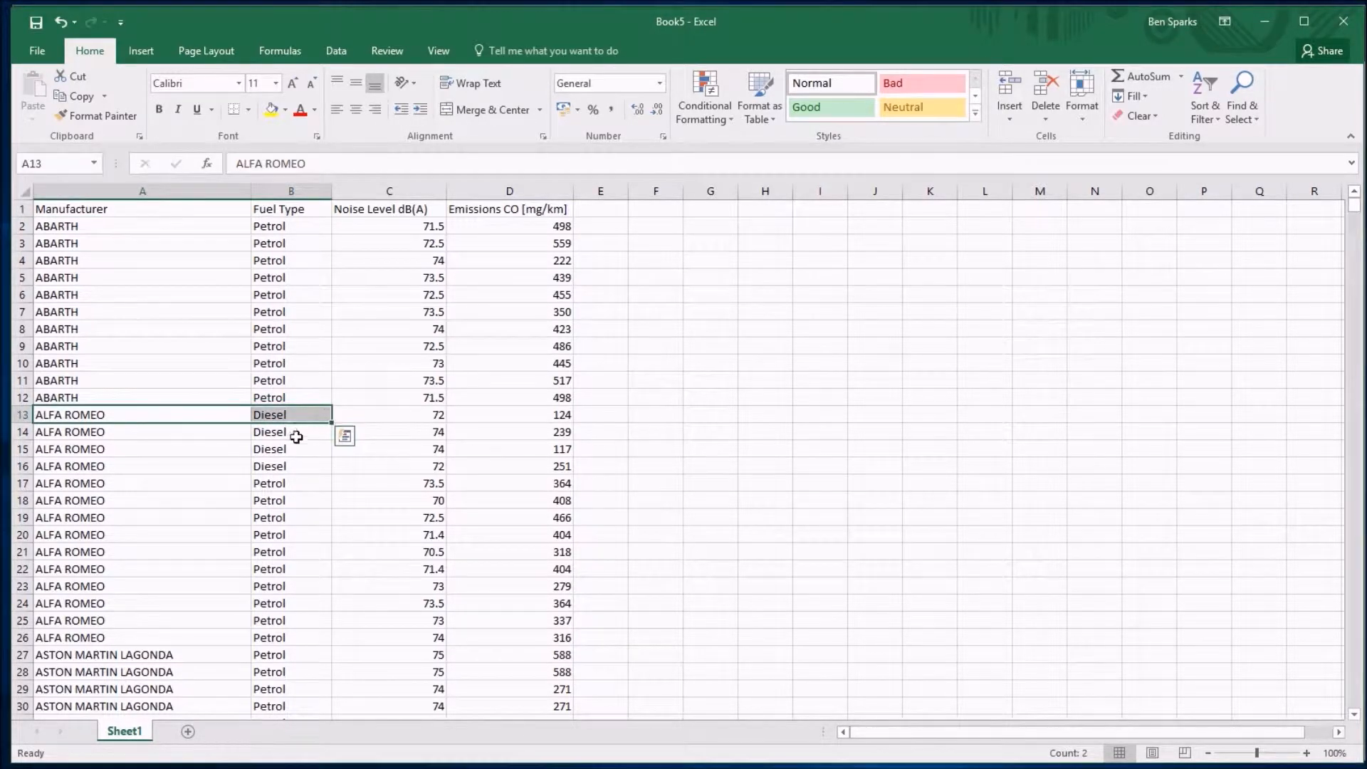
Clear the ALFA ROMEO diesel rows 13 and 14, then undo to restore them
{"action": "left_click", "coordinate": [388, 431]}
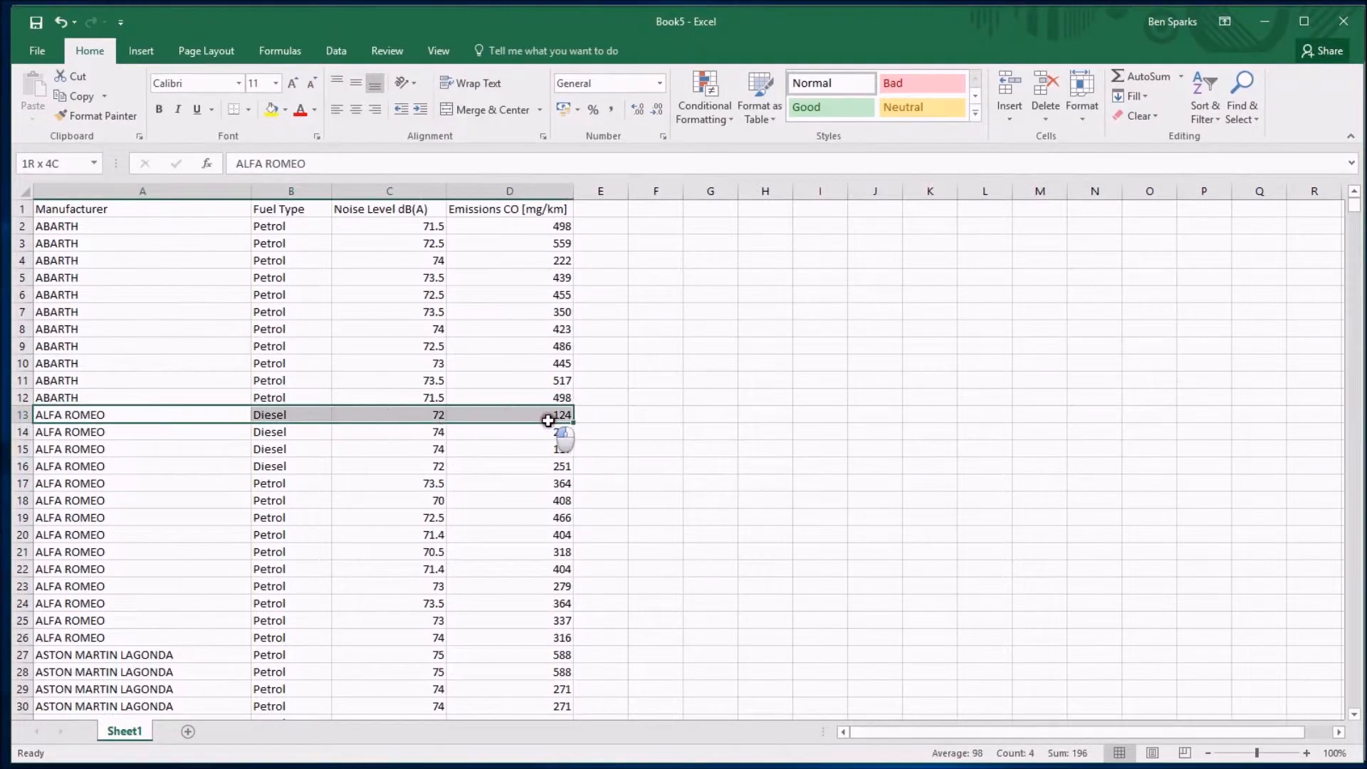
{"action": "key", "text": "Delete"}
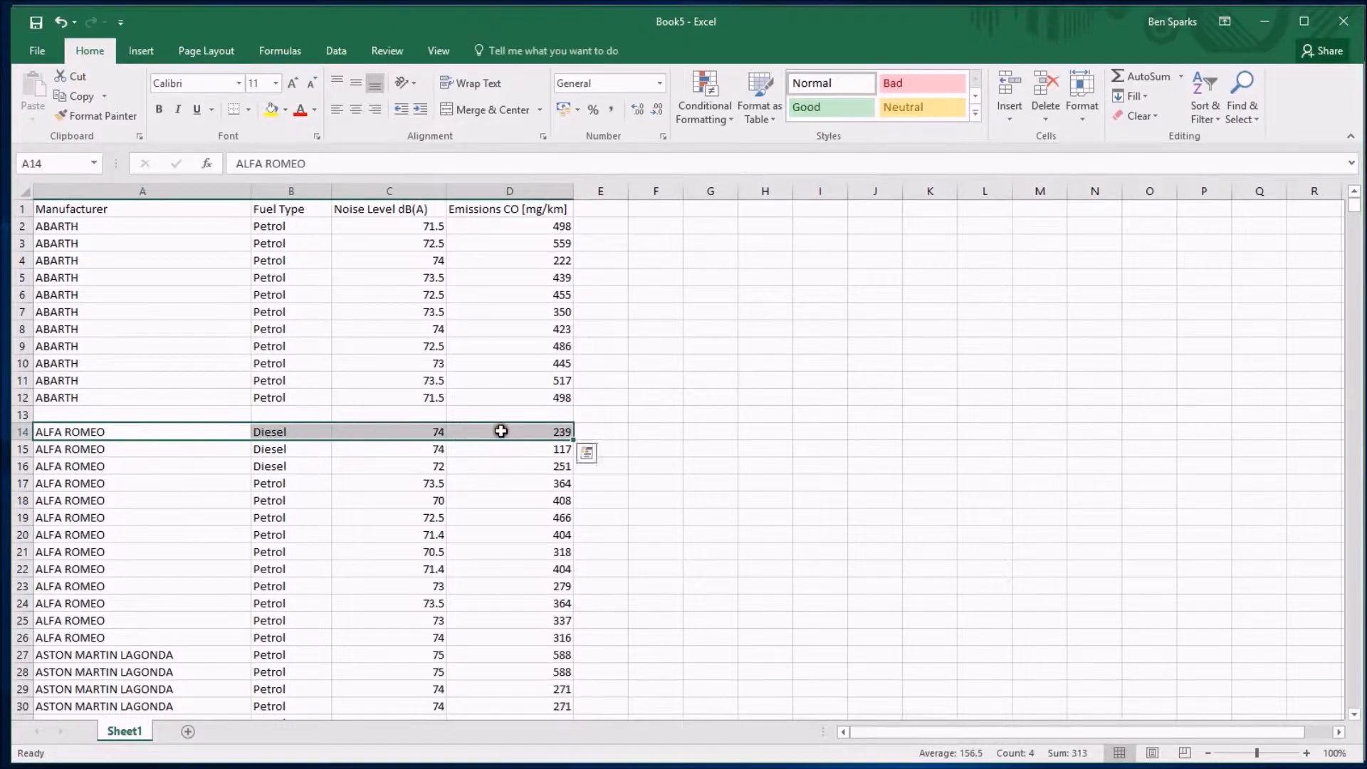
{"action": "key", "text": "Delete"}
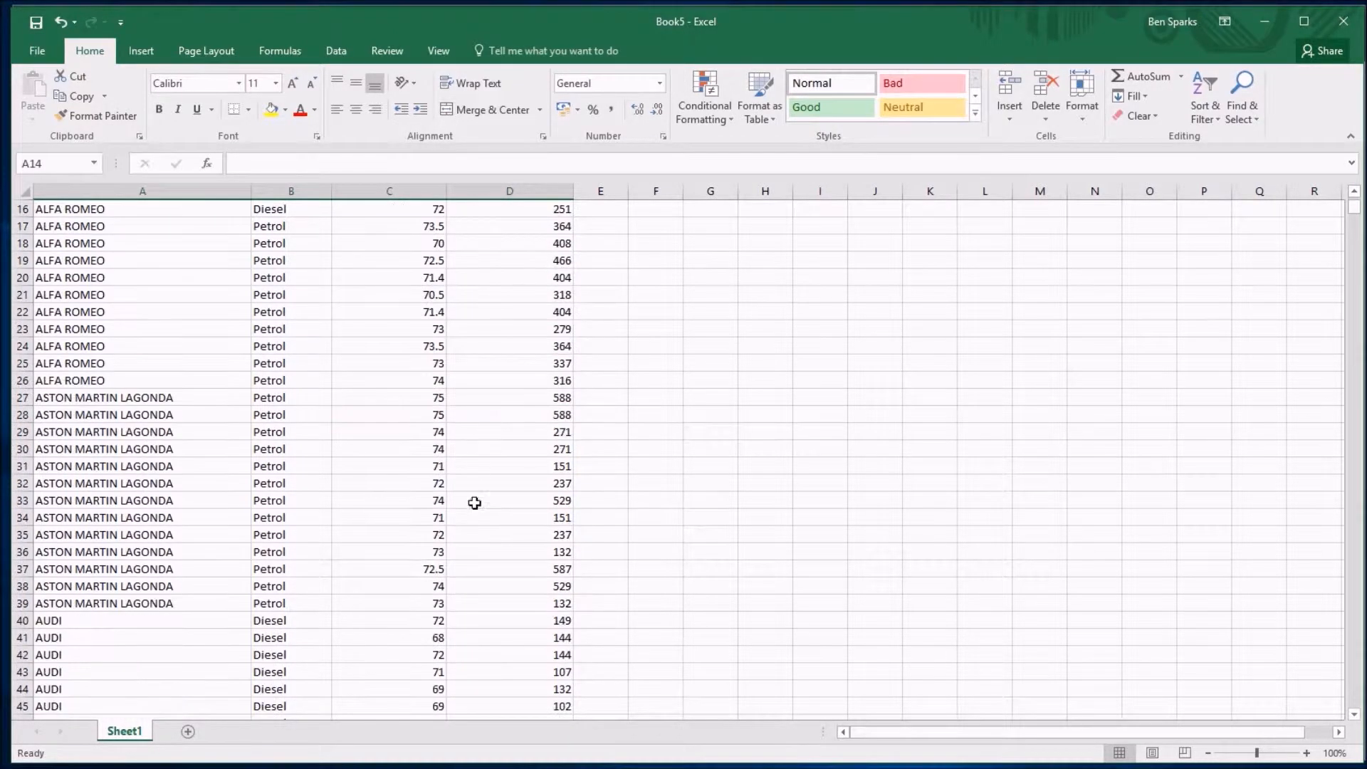
{"action": "scroll", "scroll_direction": "down", "scroll_amount": 3}
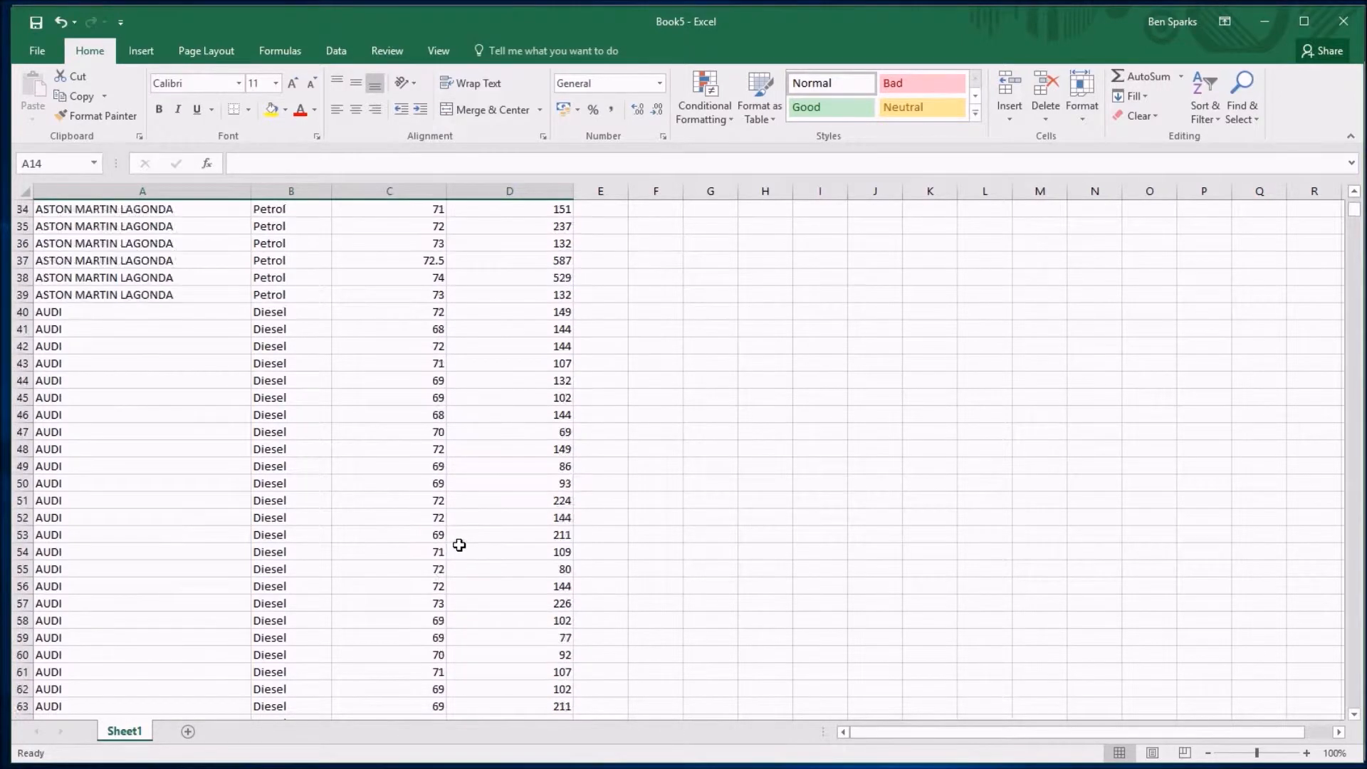
{"action": "scroll", "scroll_direction": "up", "scroll_amount": 3}
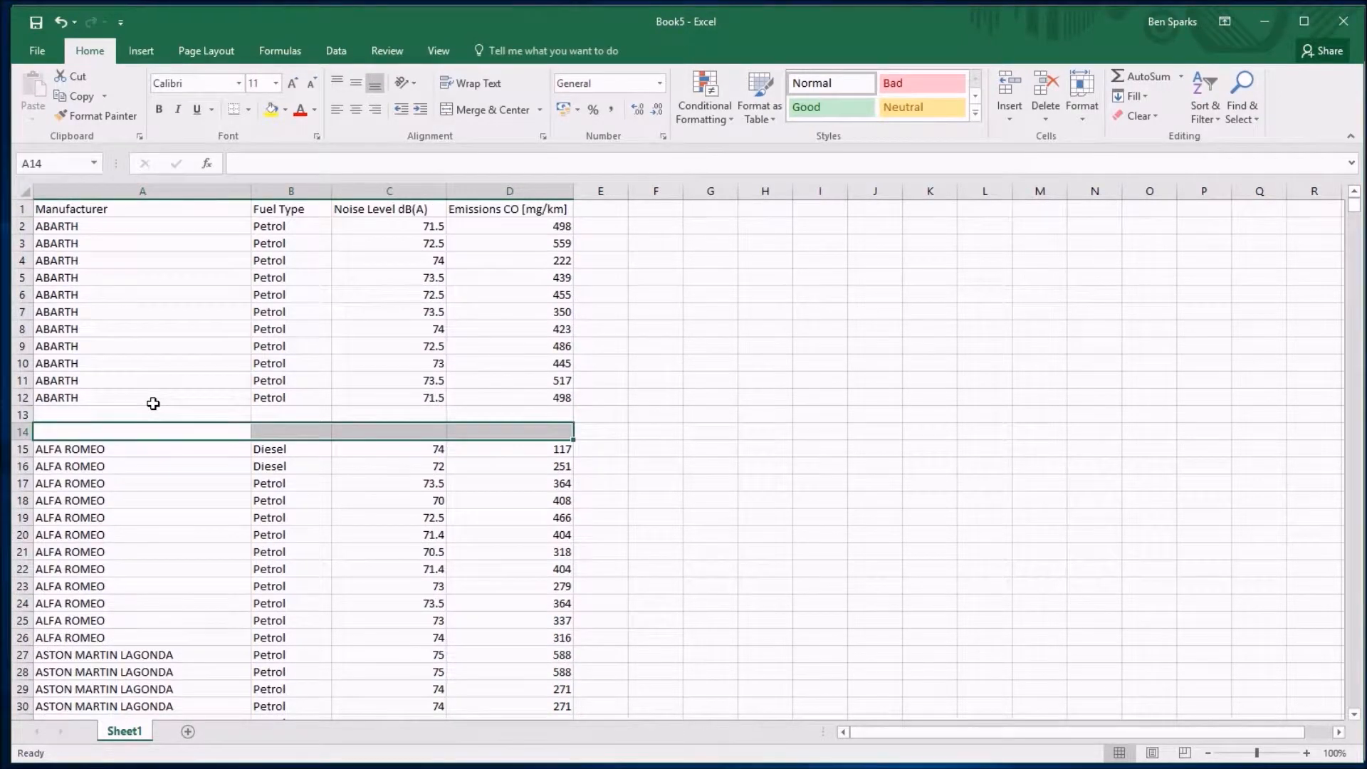
{"action": "key", "text": "Ctrl+Z"}
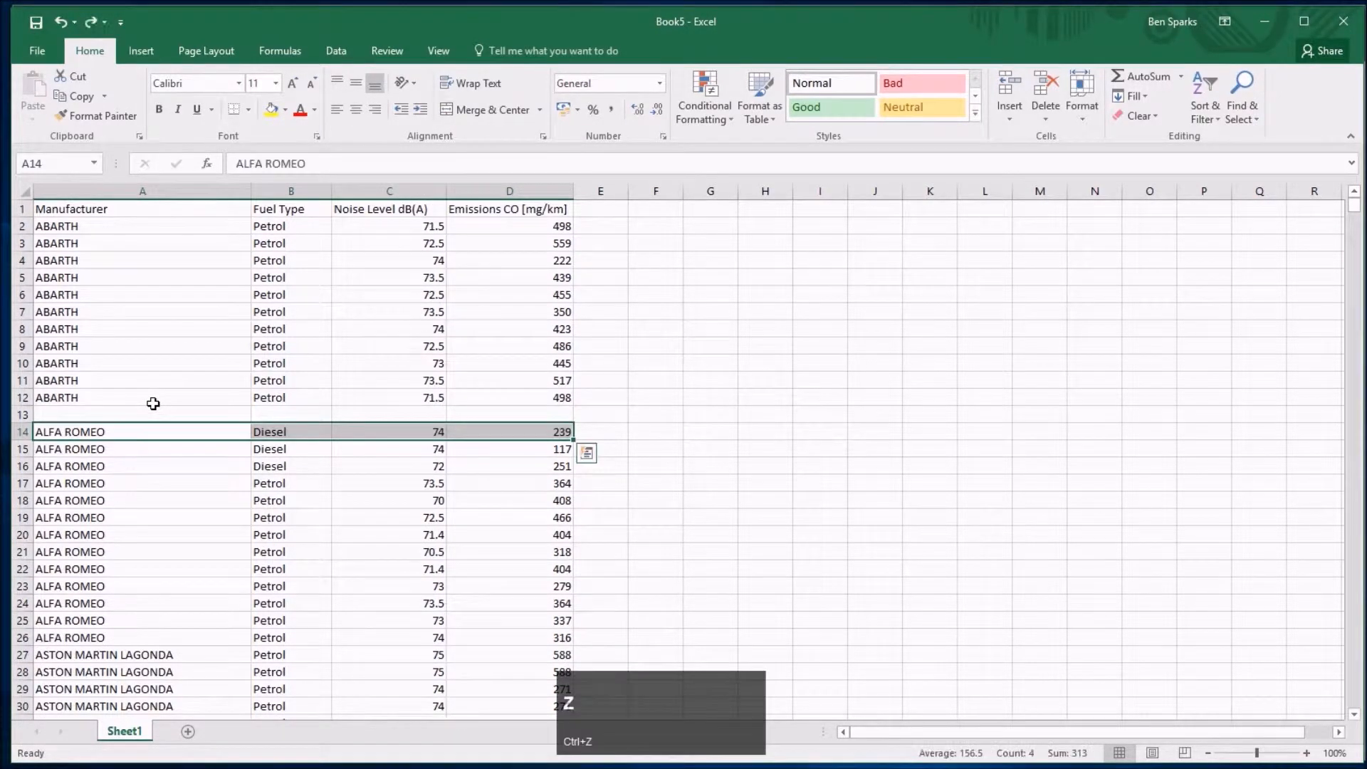
{"action": "key", "text": "ctrl+z"}
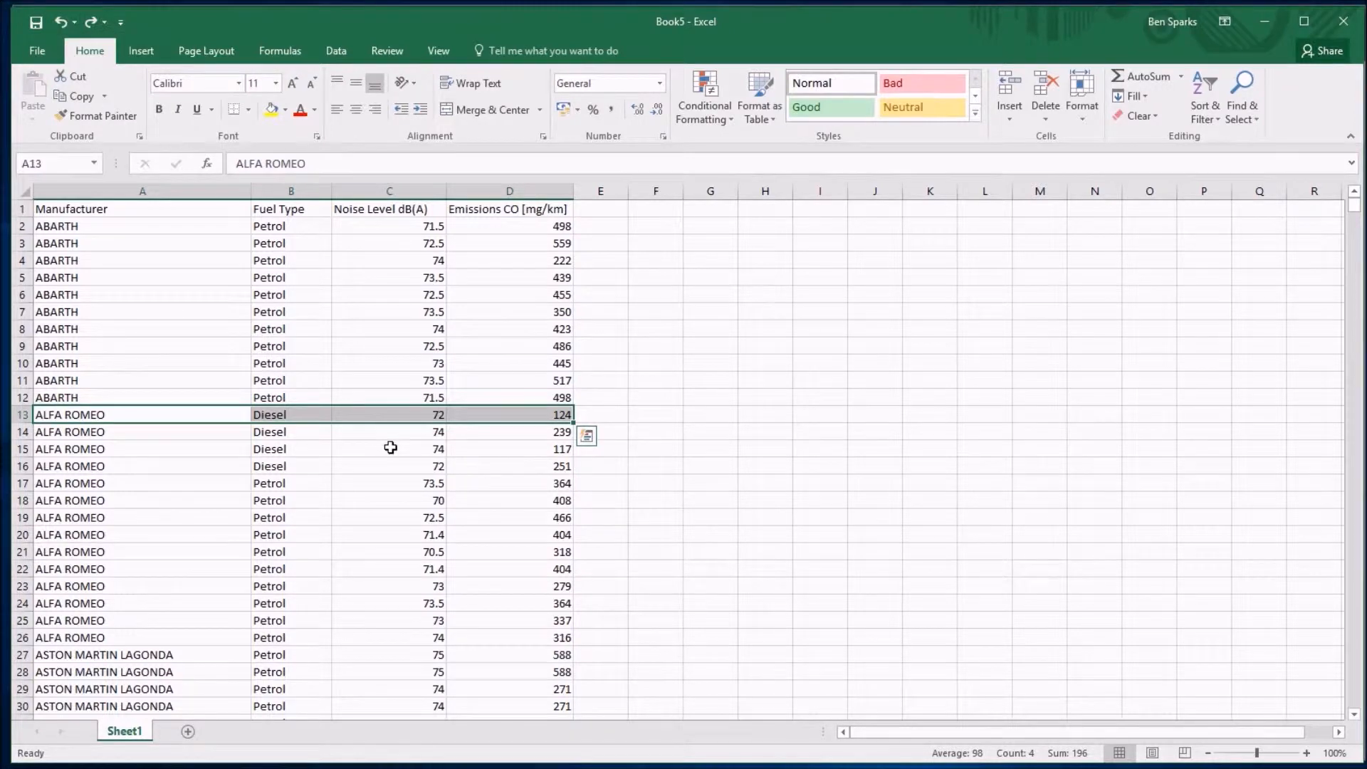
Turn on filtering from Home > Sort & Filter so all four headers get dropdowns
{"action": "left_click", "coordinate": [143, 381]}
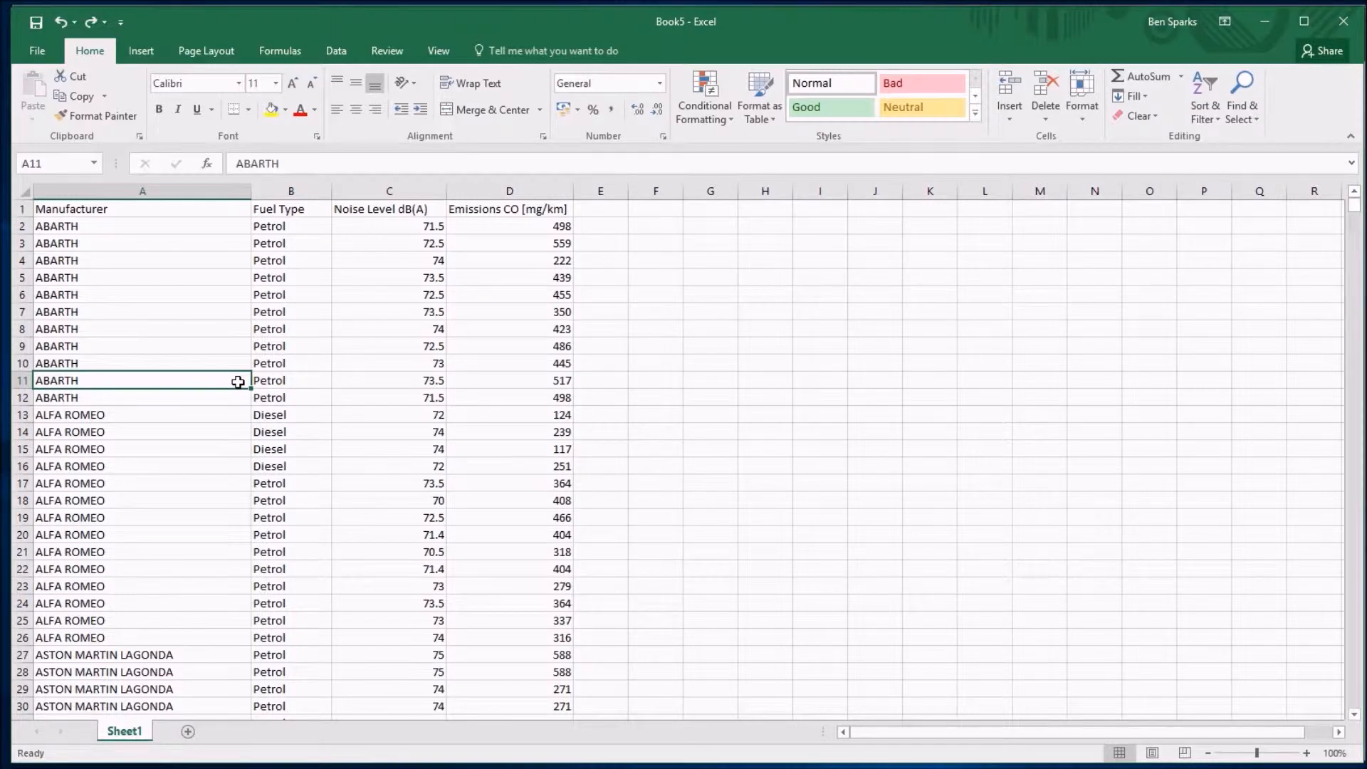
{"action": "mouse_move", "coordinate": [191, 267]}
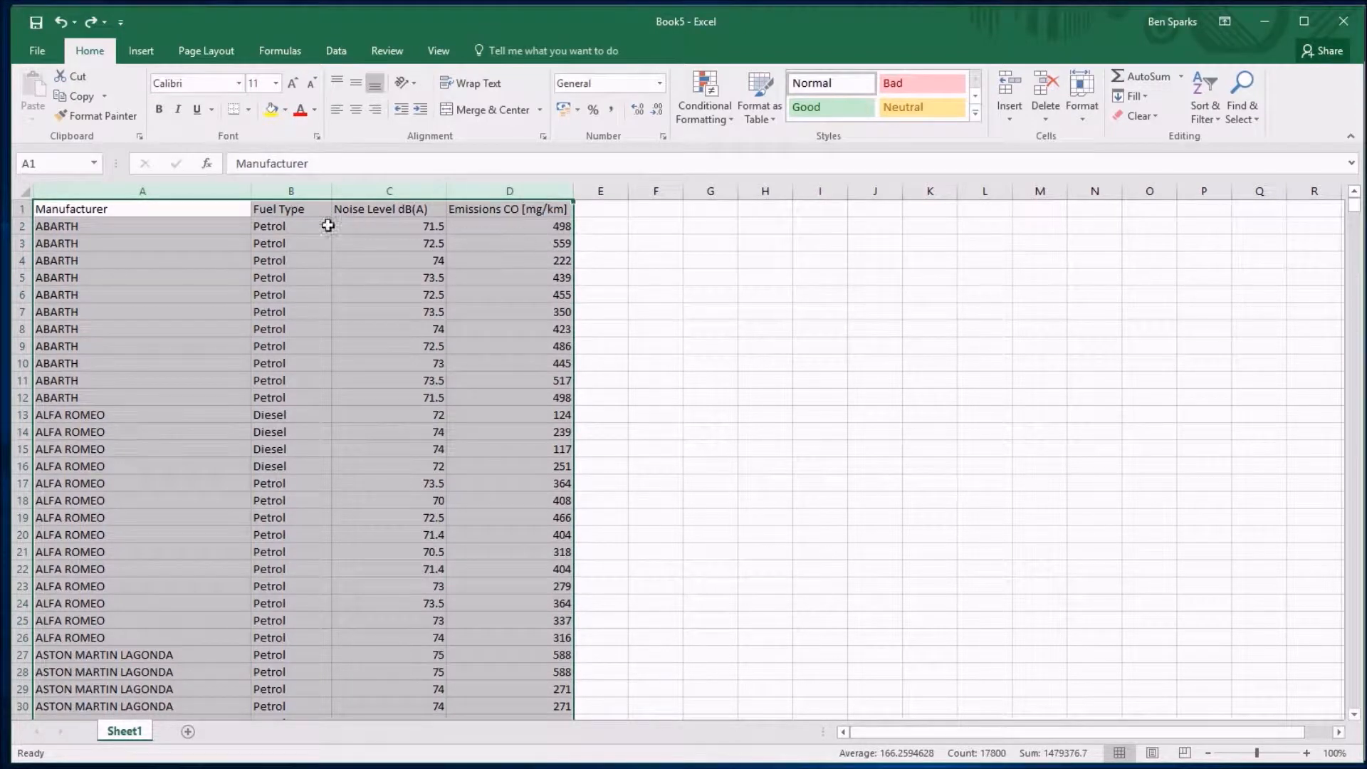
{"action": "left_click", "coordinate": [140, 51]}
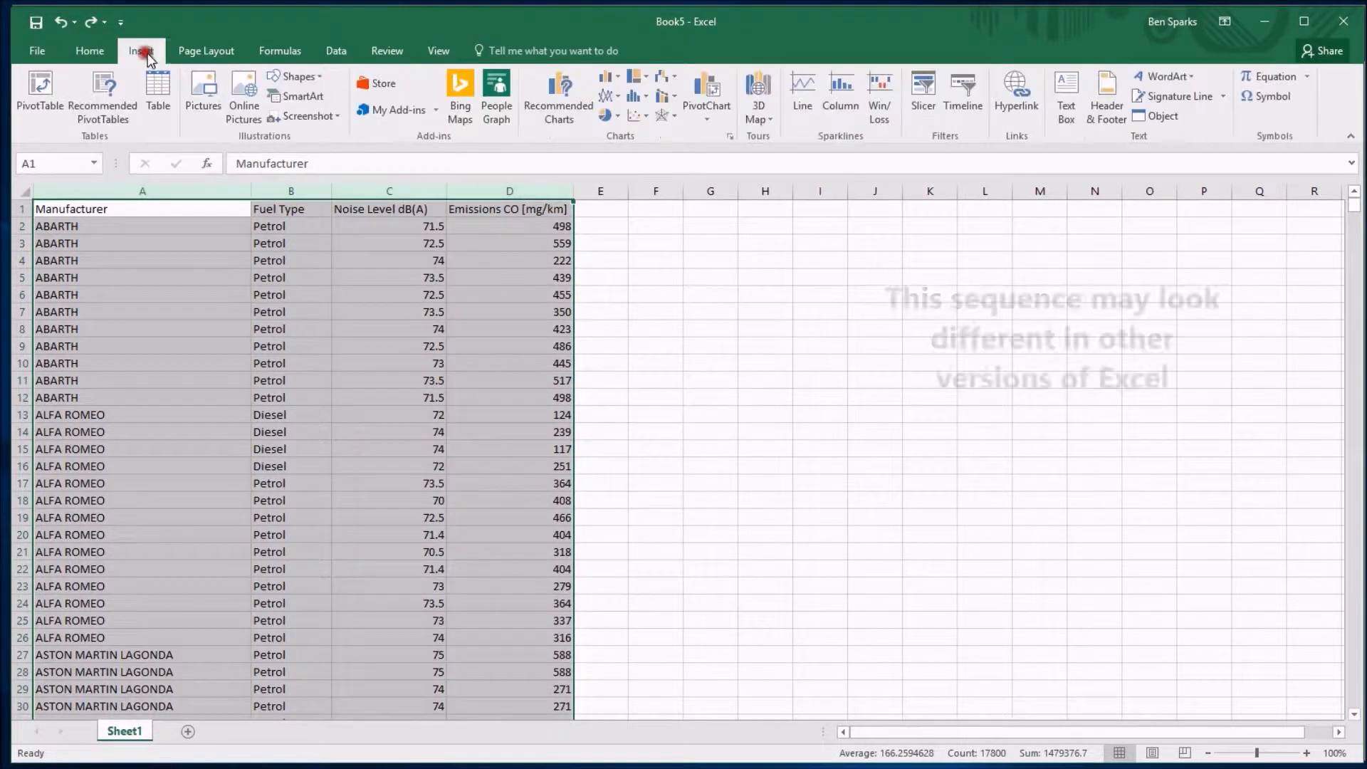
{"action": "left_click", "coordinate": [89, 52]}
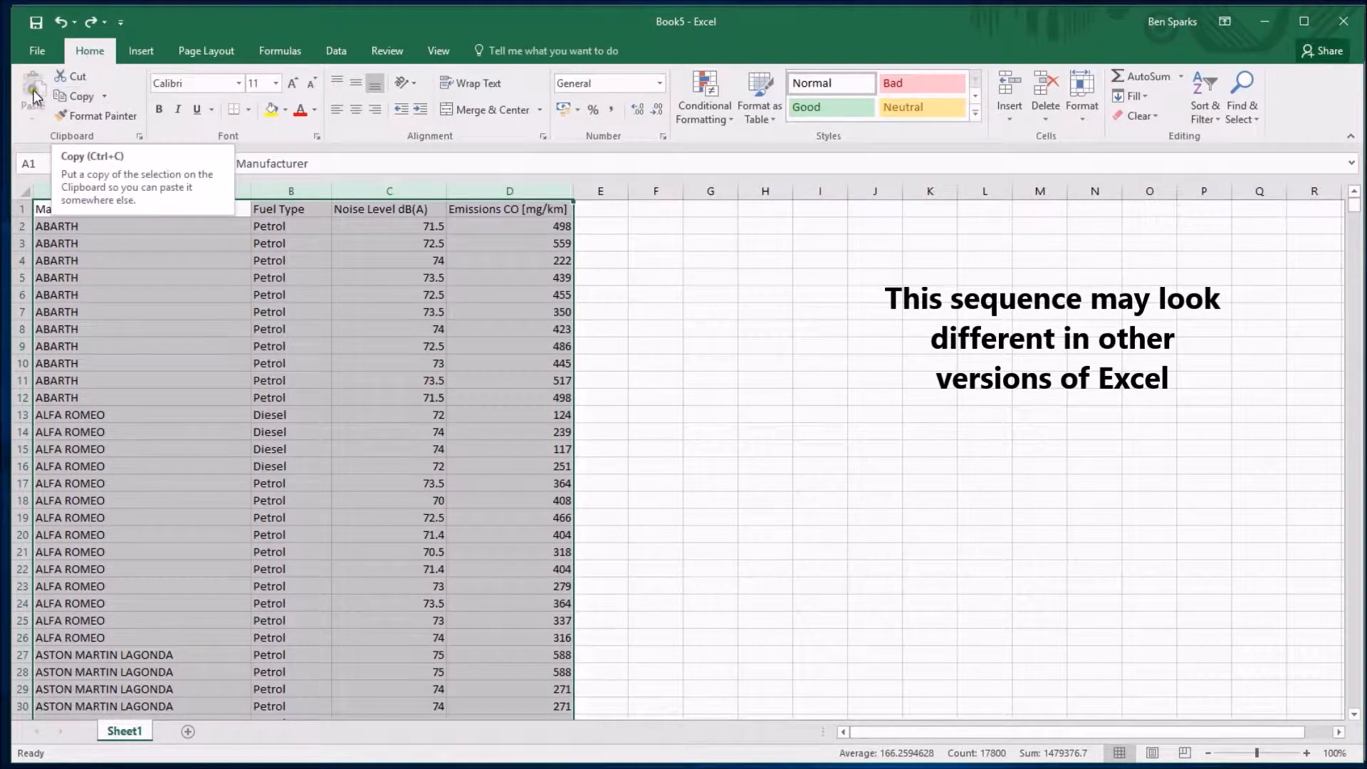
{"action": "left_click", "coordinate": [578, 168]}
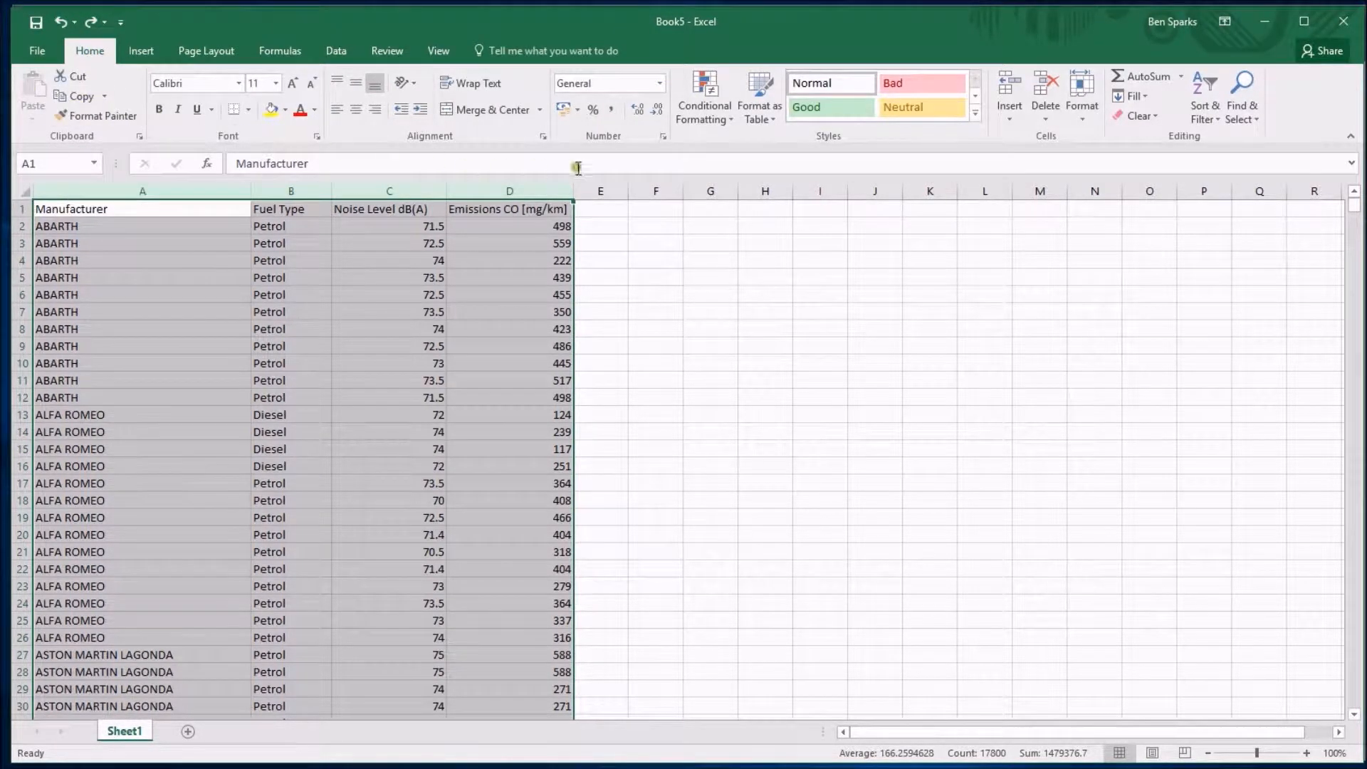
{"action": "mouse_move", "coordinate": [1204, 89]}
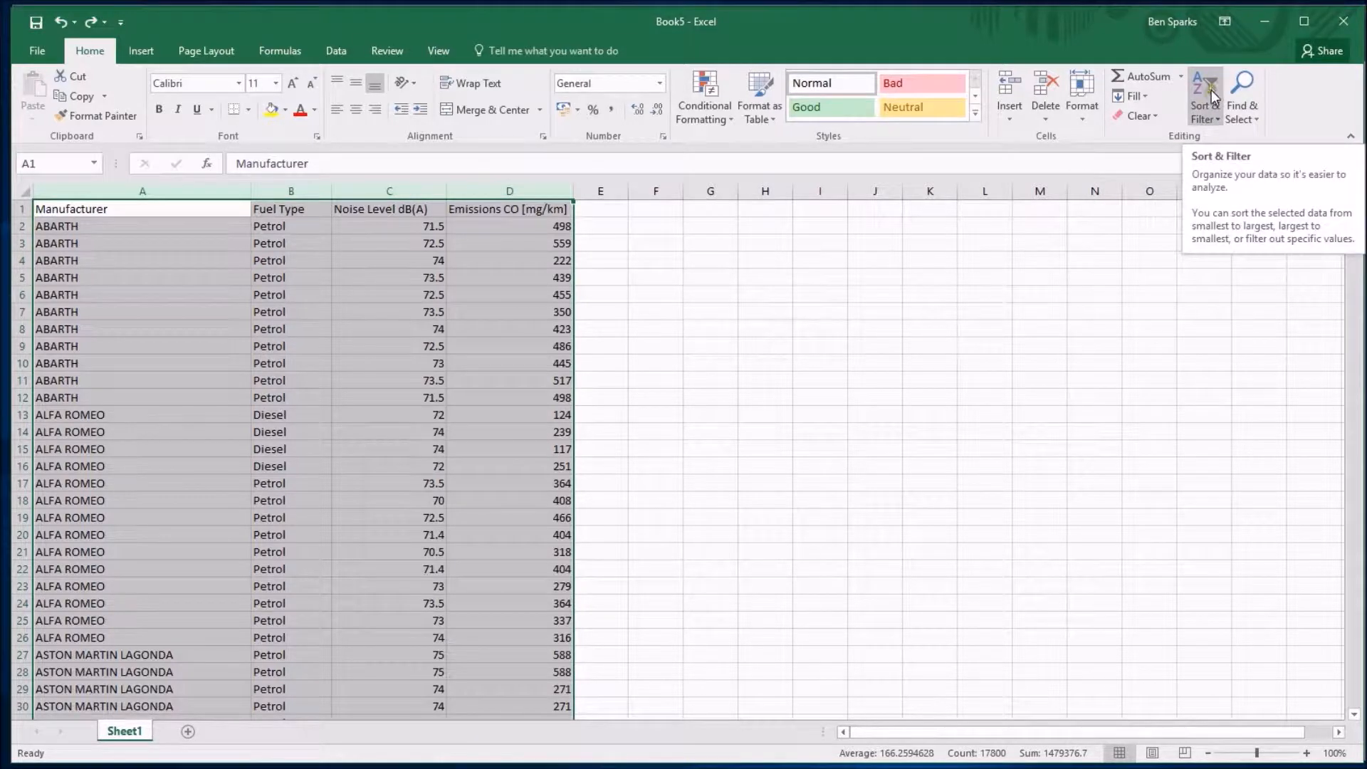
{"action": "left_click", "coordinate": [1205, 96]}
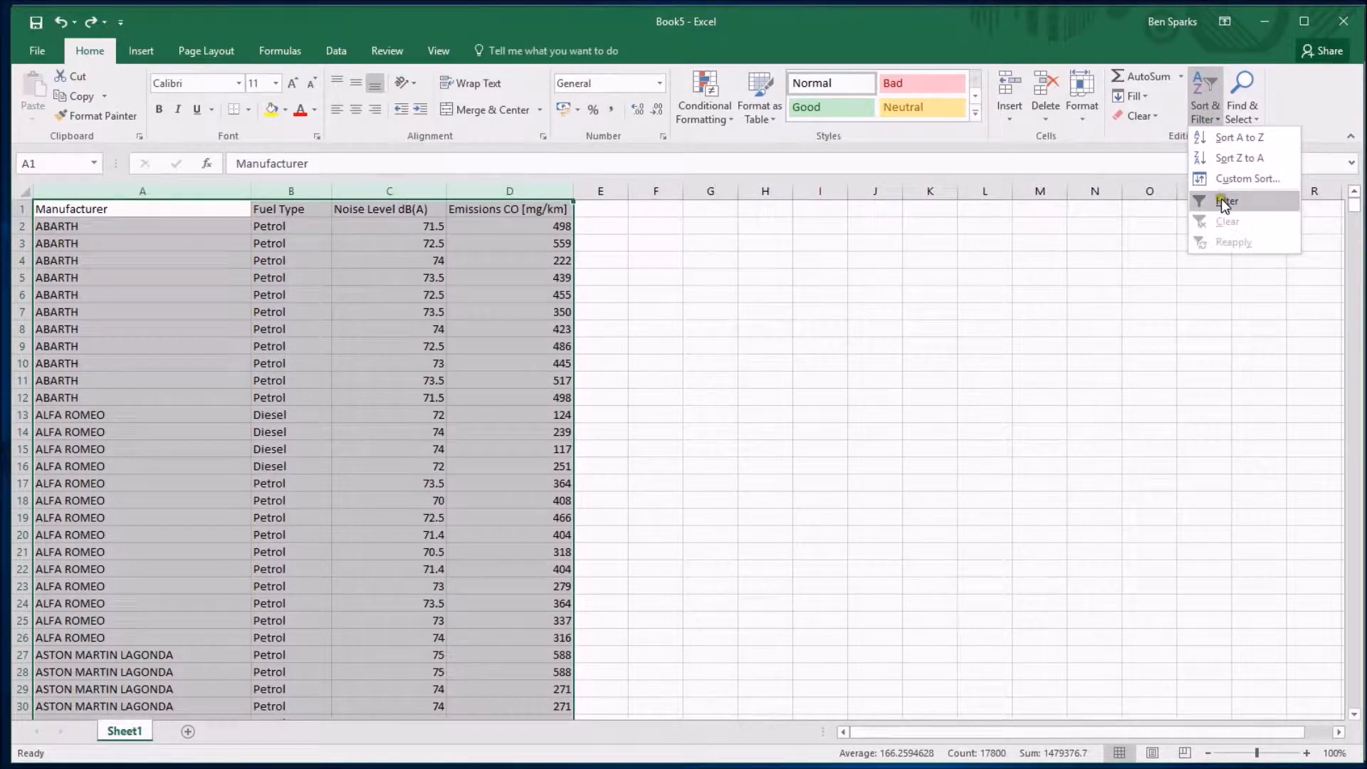
{"action": "left_click", "coordinate": [1226, 201]}
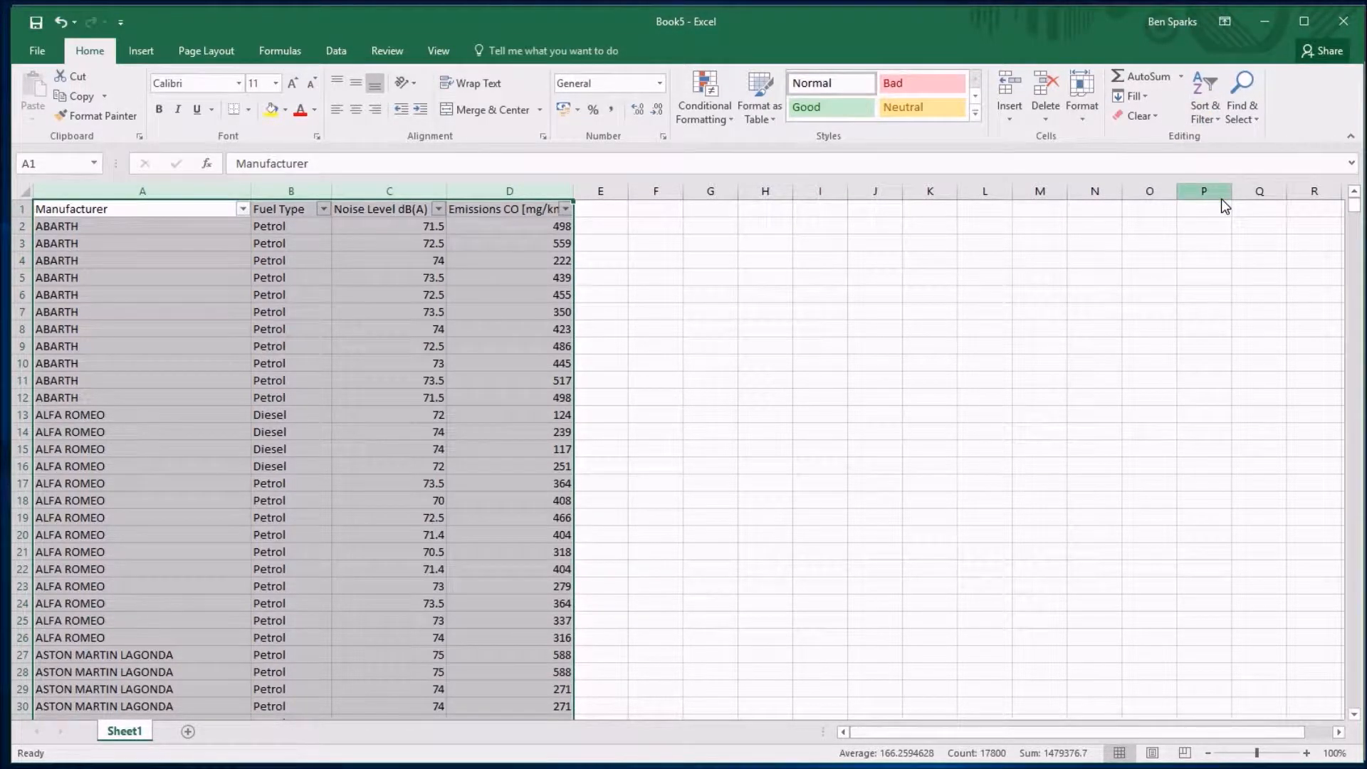
Show the Manufacturer filter list with every car maker still ticked
{"action": "left_click", "coordinate": [655, 312]}
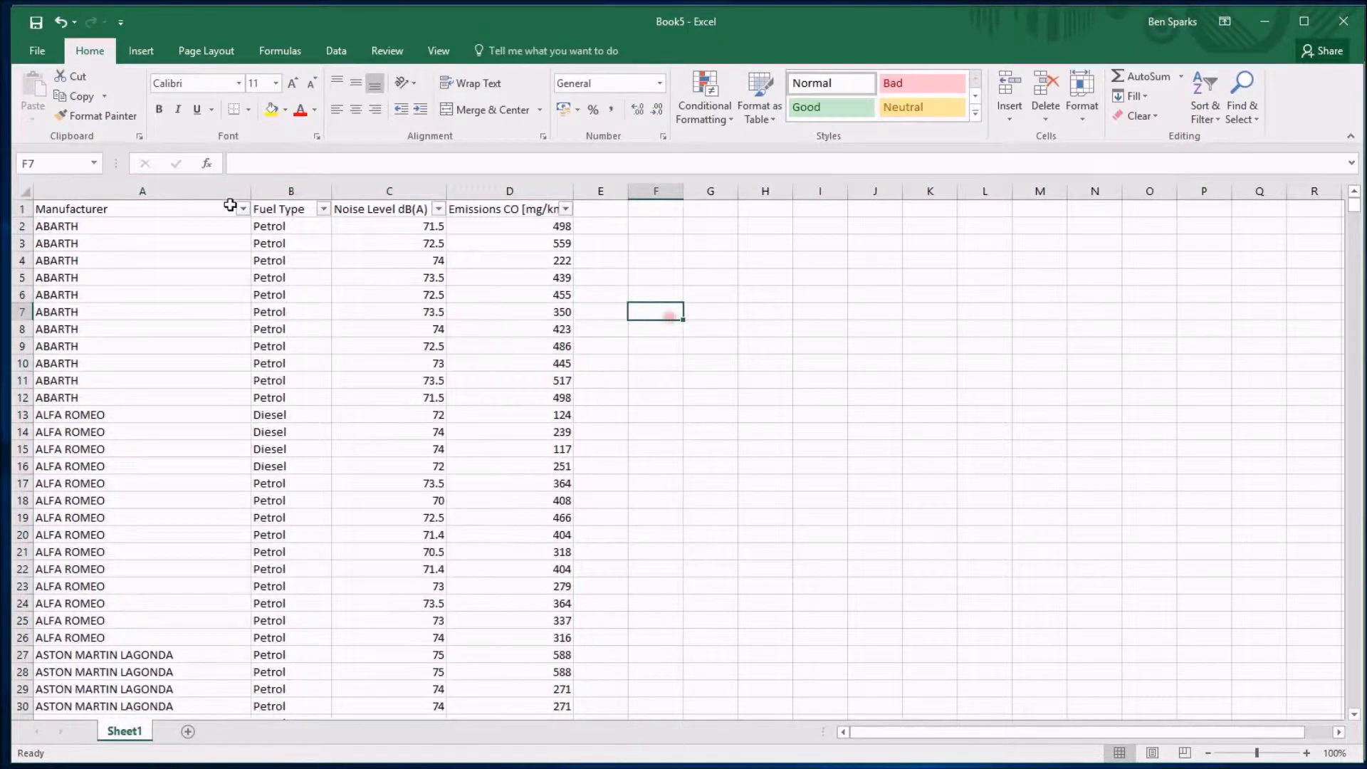
{"action": "mouse_move", "coordinate": [432, 216]}
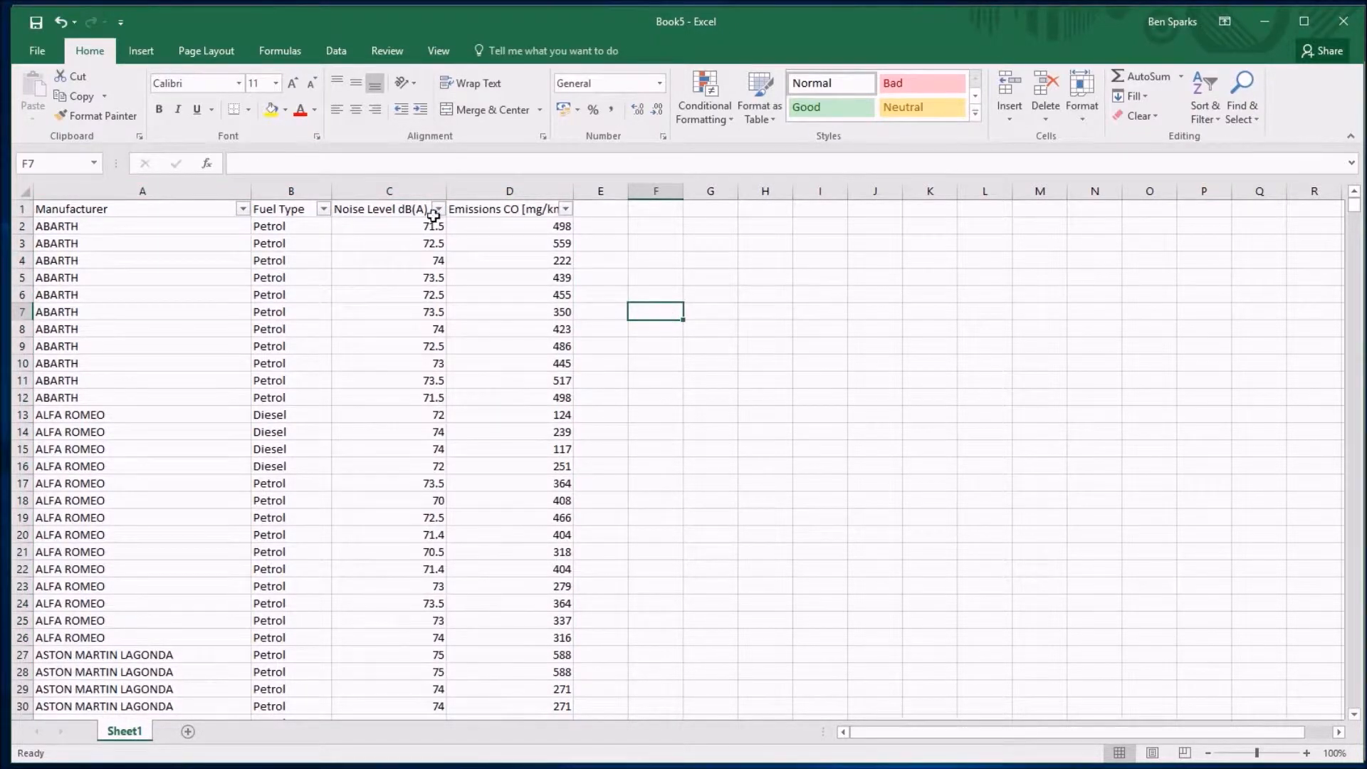
{"action": "mouse_move", "coordinate": [360, 220]}
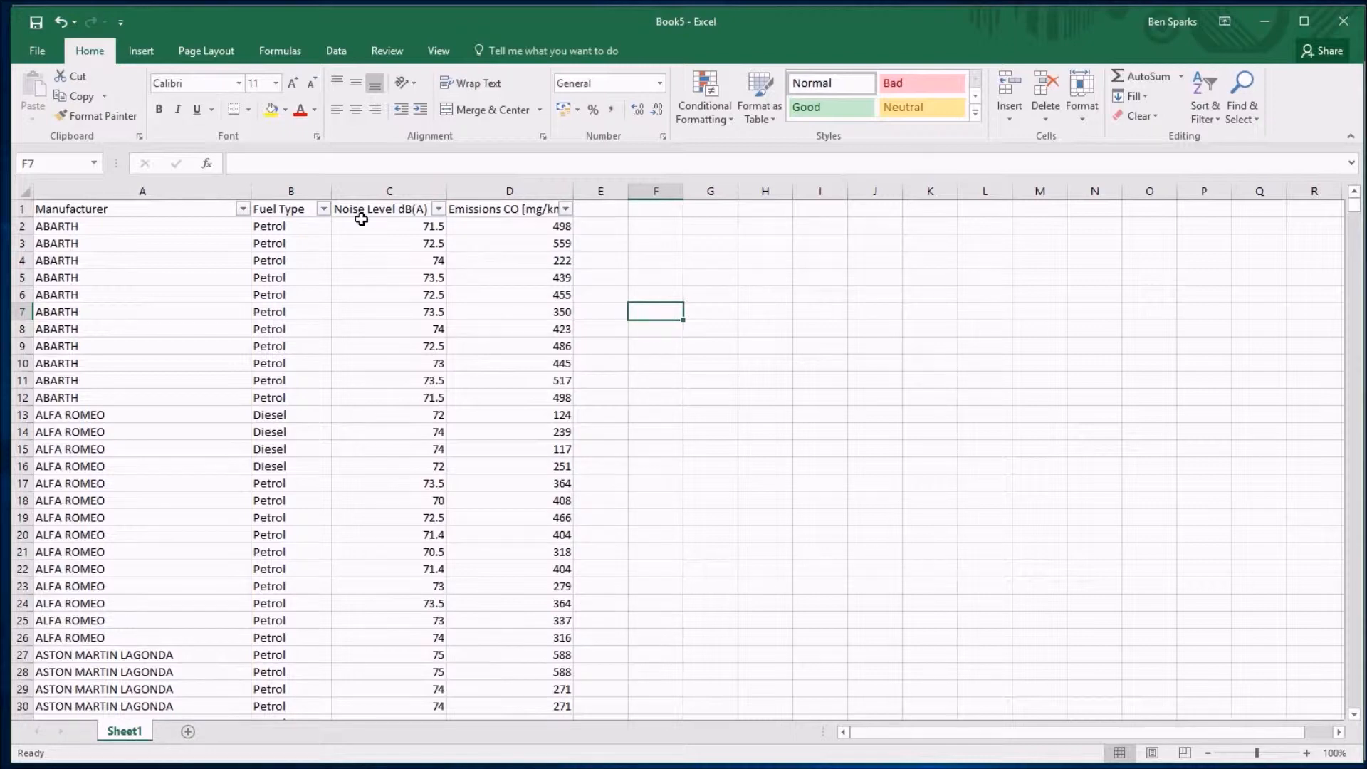
{"action": "mouse_move", "coordinate": [205, 267]}
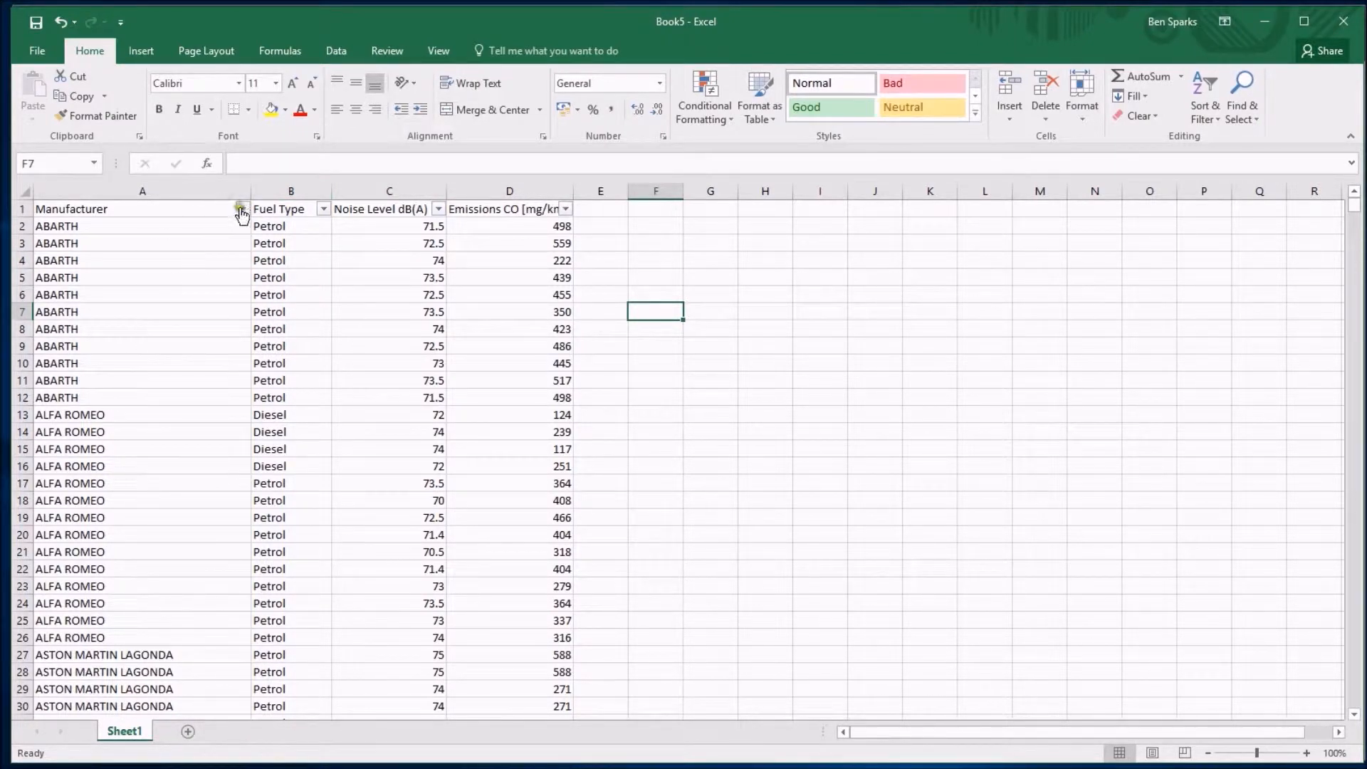
{"action": "left_click", "coordinate": [242, 208]}
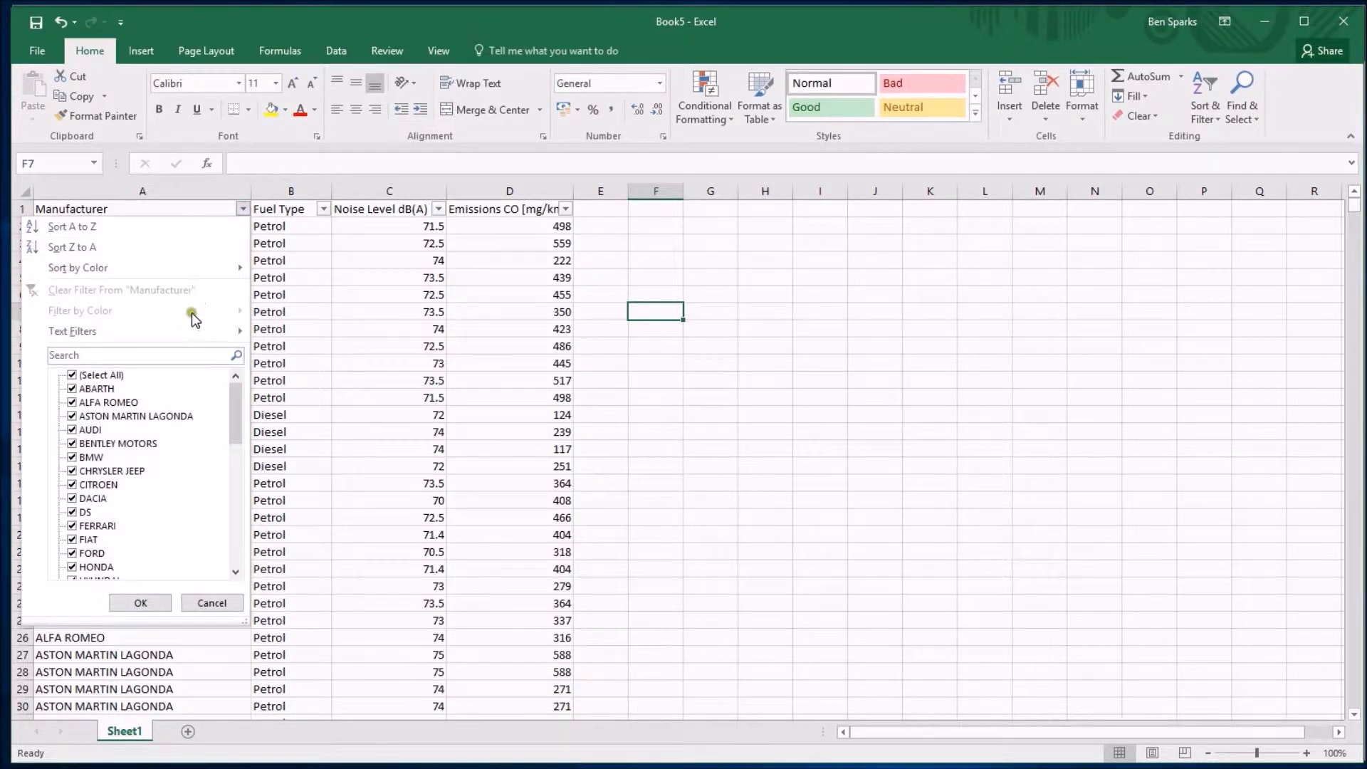
{"action": "scroll", "scroll_direction": "down", "scroll_amount": 3}
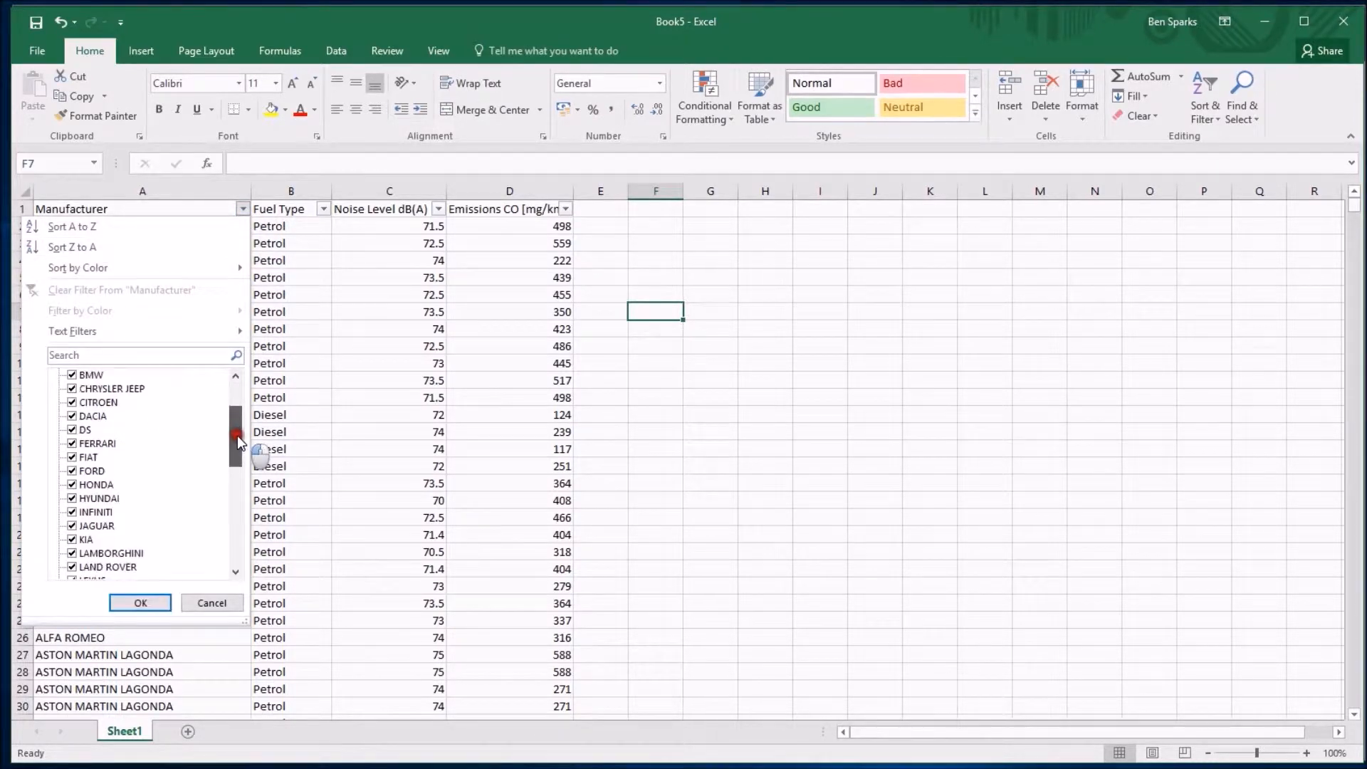
{"action": "scroll", "scroll_direction": "up", "scroll_amount": 3}
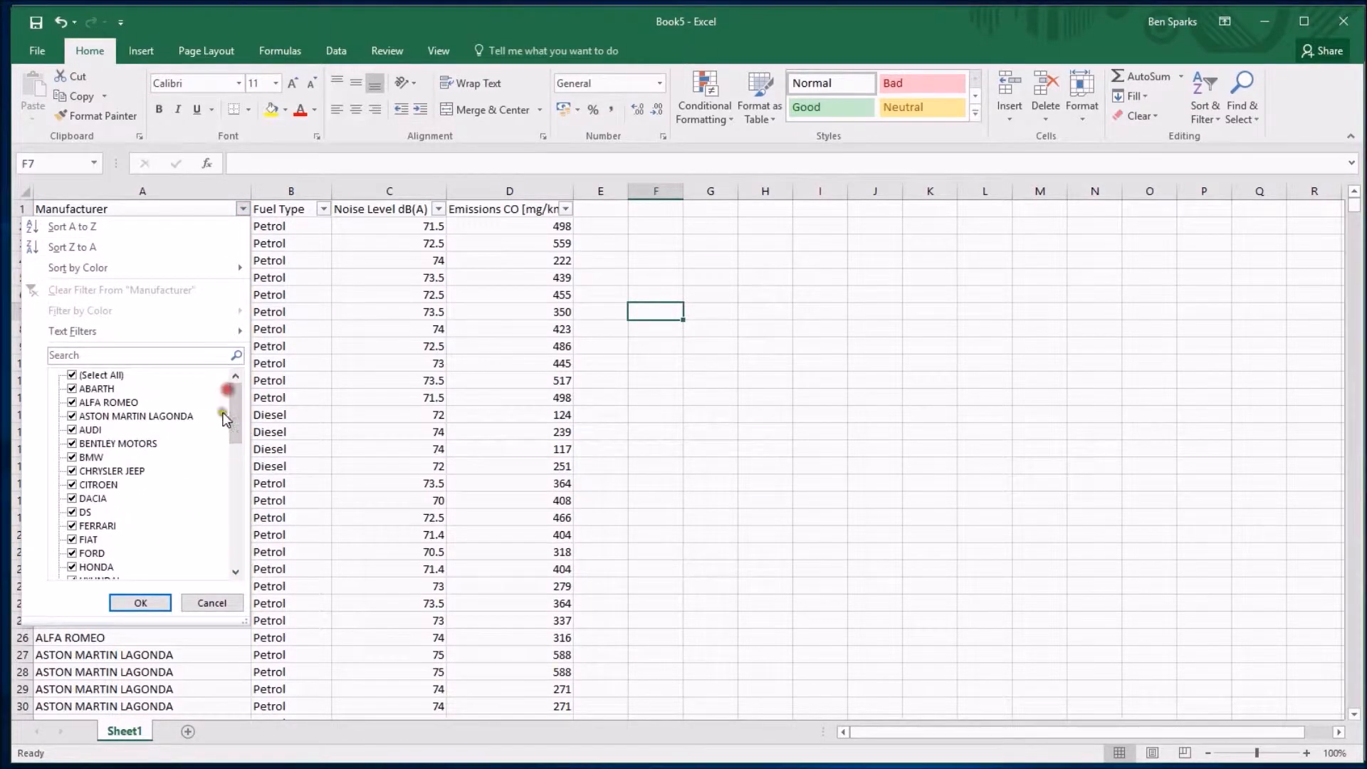
{"action": "mouse_move", "coordinate": [254, 622]}
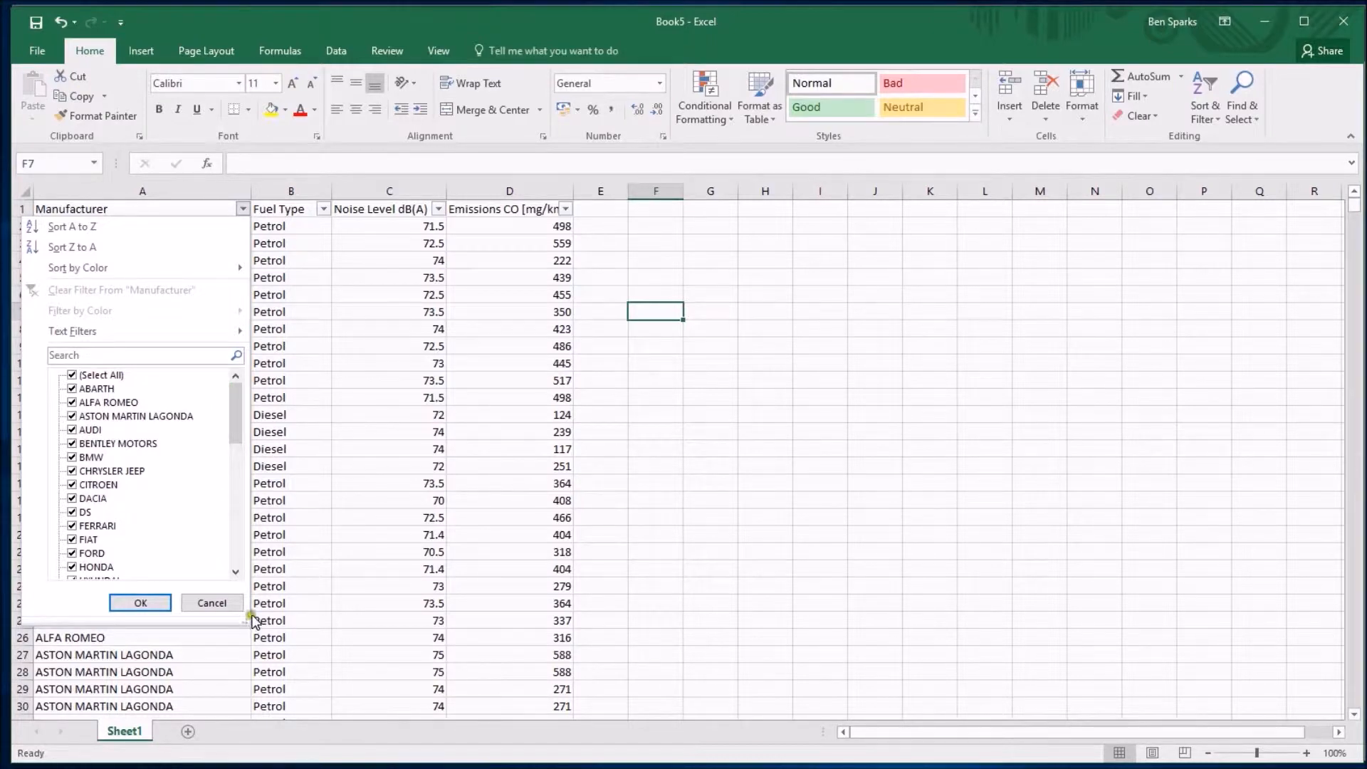
Filter the Fuel Type column to Petrol only, leaving 2095 of 4449 records
{"action": "left_click", "coordinate": [140, 602]}
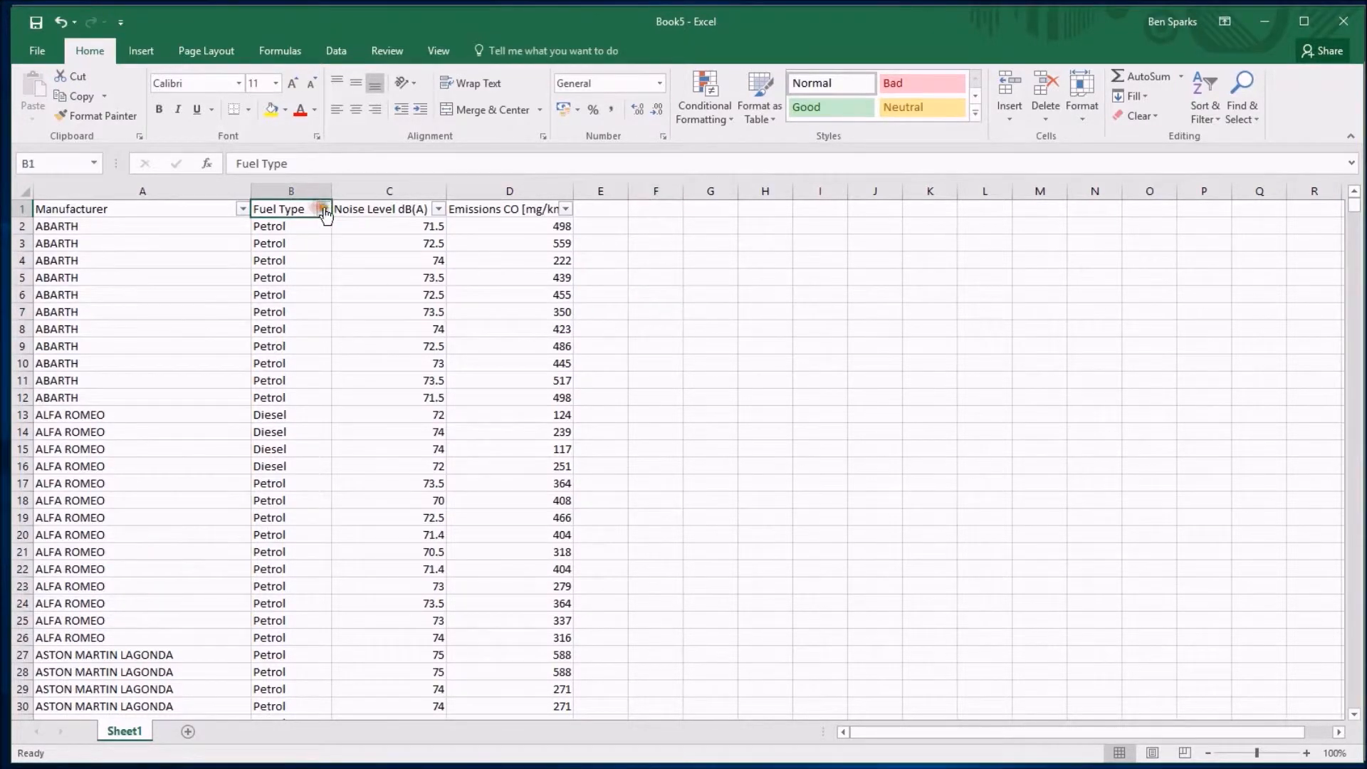
{"action": "left_click", "coordinate": [324, 208]}
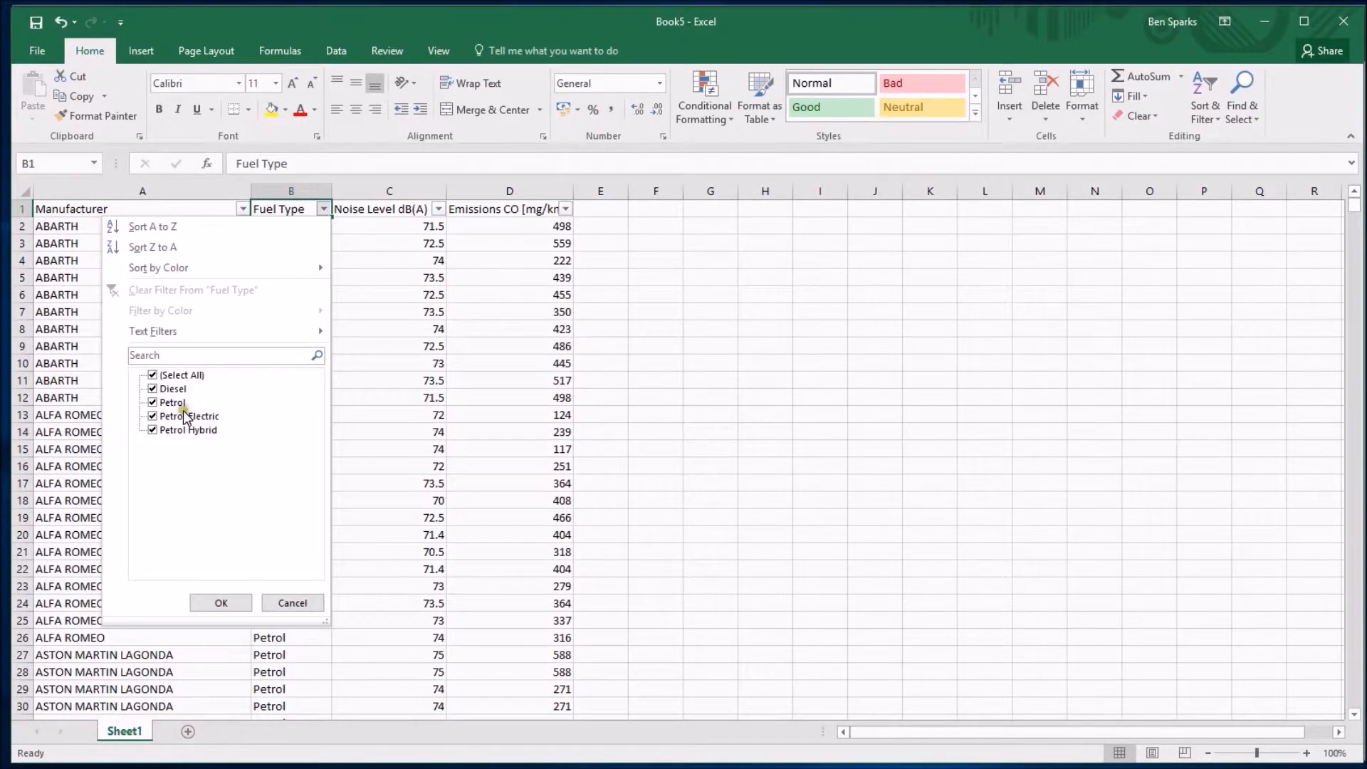
{"action": "mouse_move", "coordinate": [212, 437]}
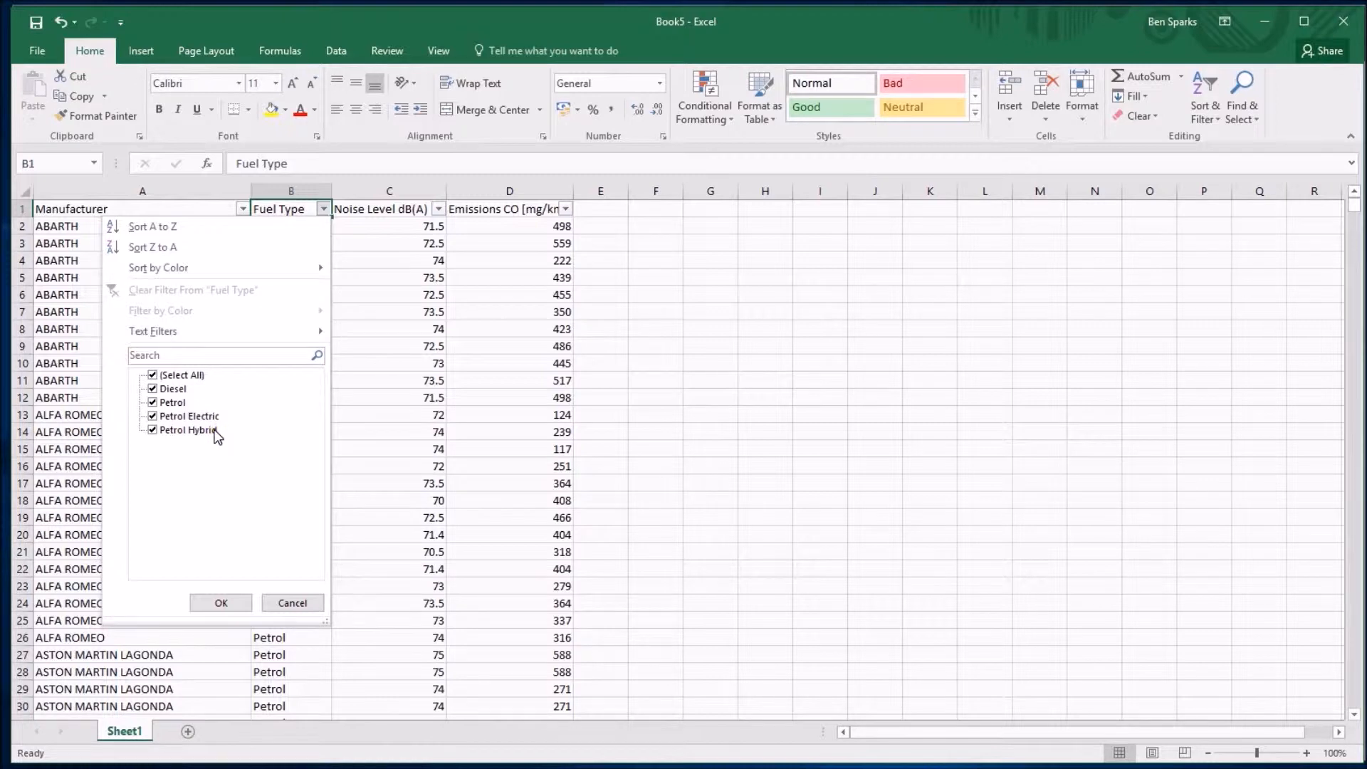
{"action": "mouse_move", "coordinate": [169, 388]}
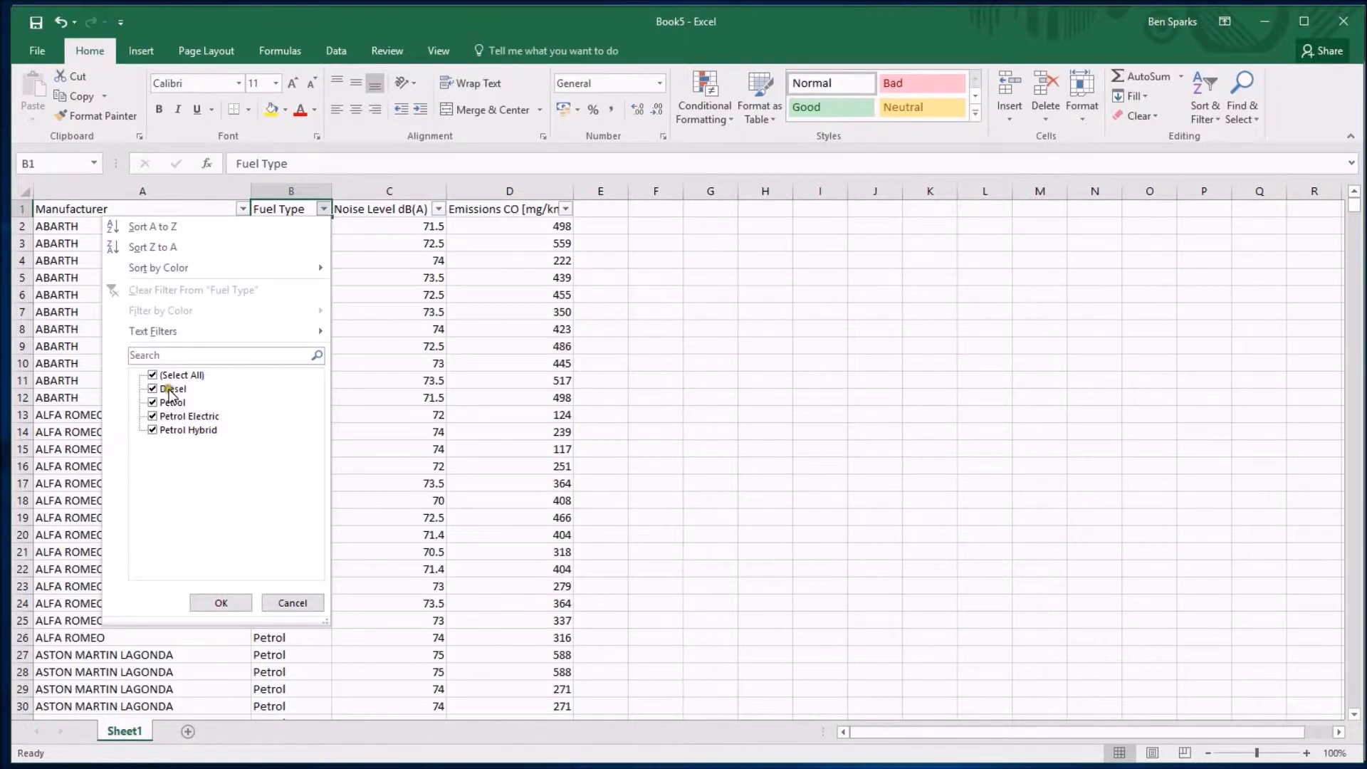
{"action": "left_click", "coordinate": [152, 375]}
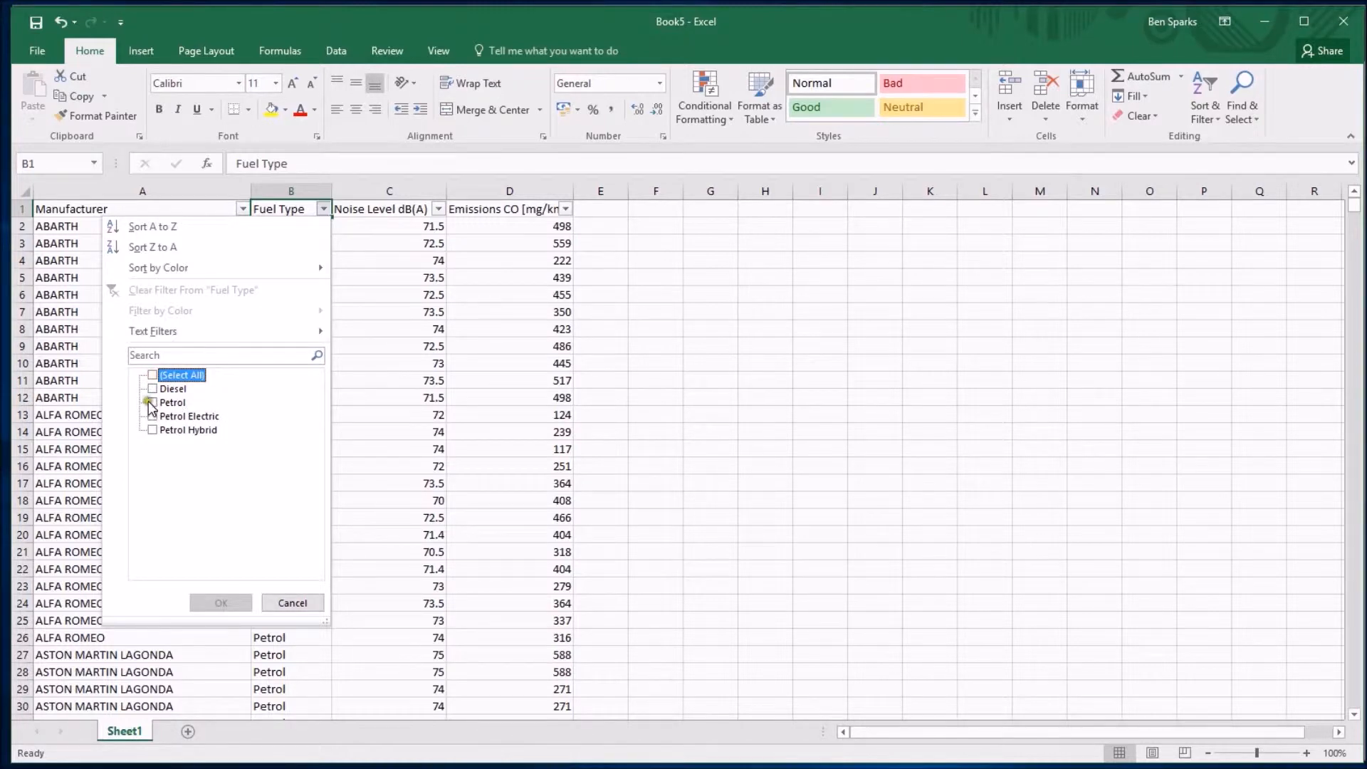
{"action": "left_click", "coordinate": [152, 402]}
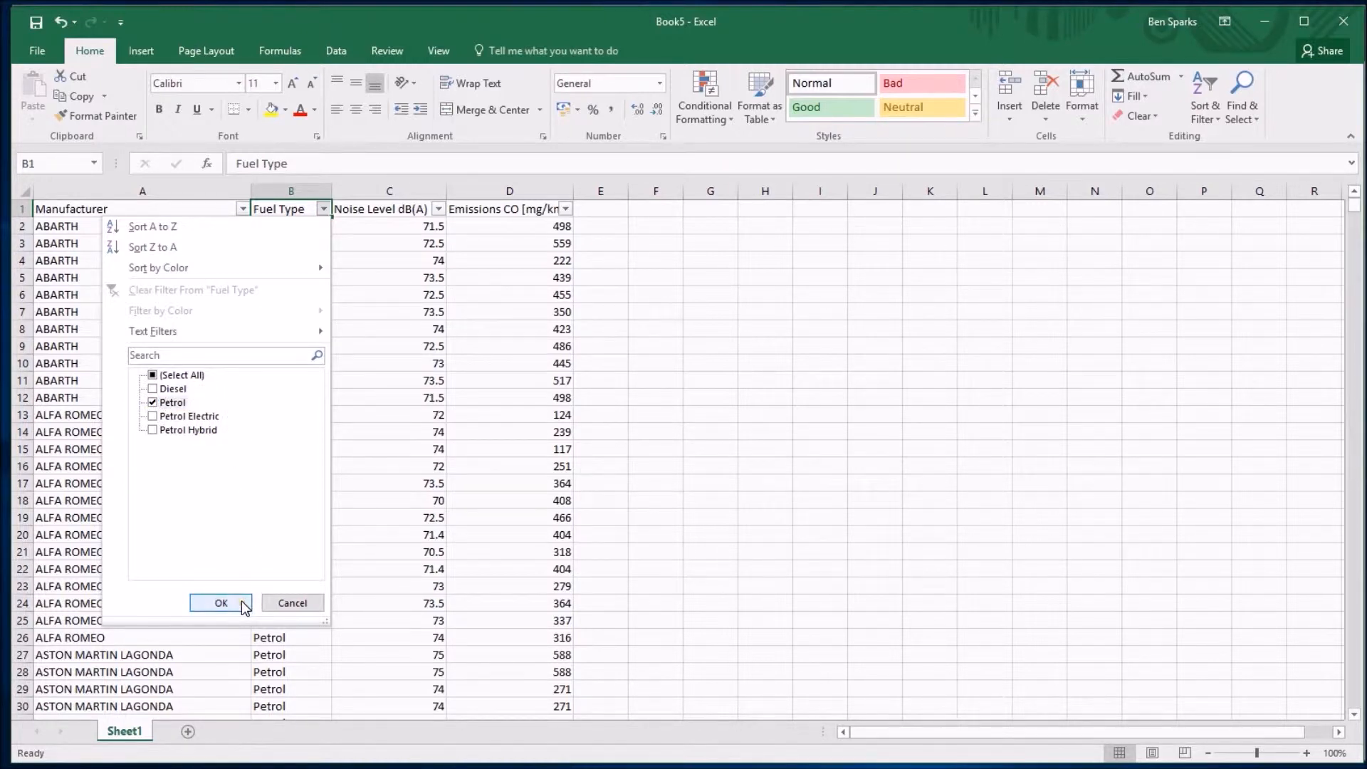
{"action": "left_click", "coordinate": [221, 602]}
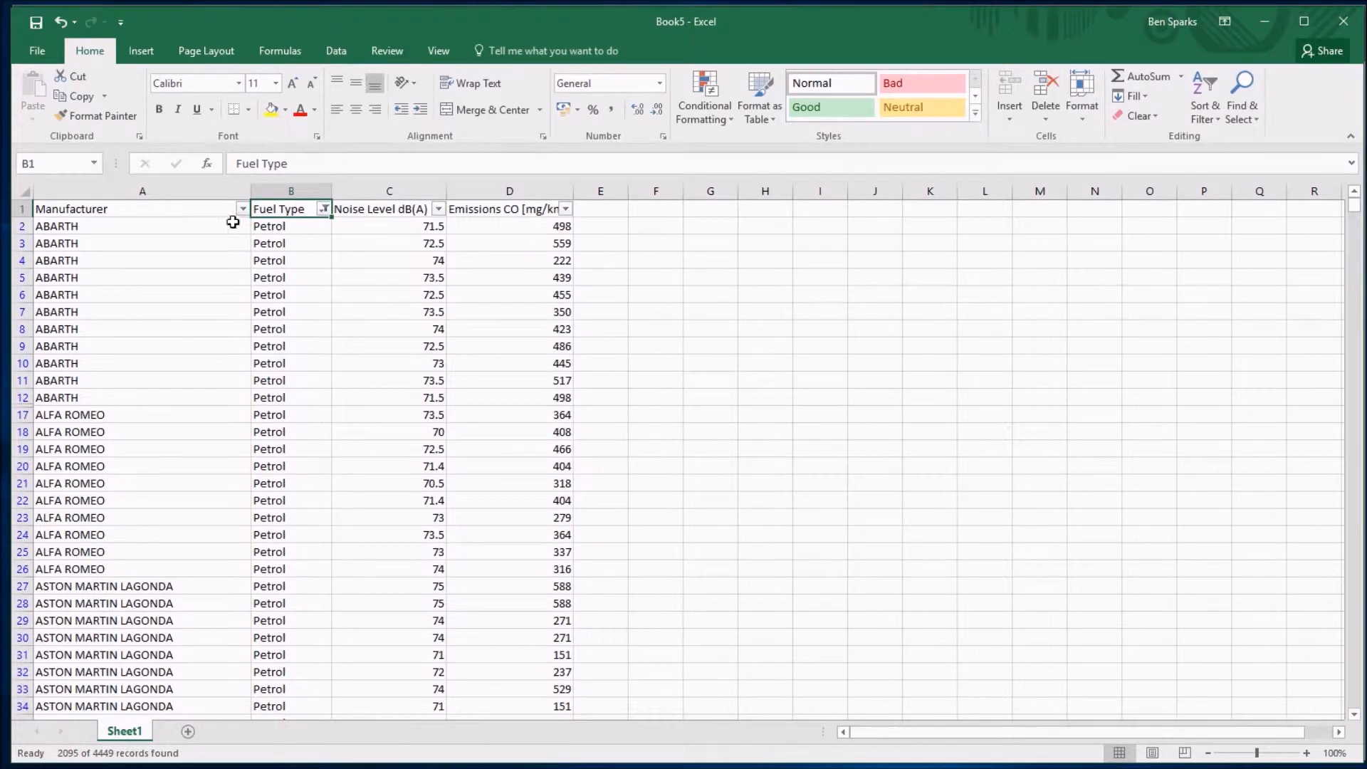
{"action": "mouse_move", "coordinate": [337, 217]}
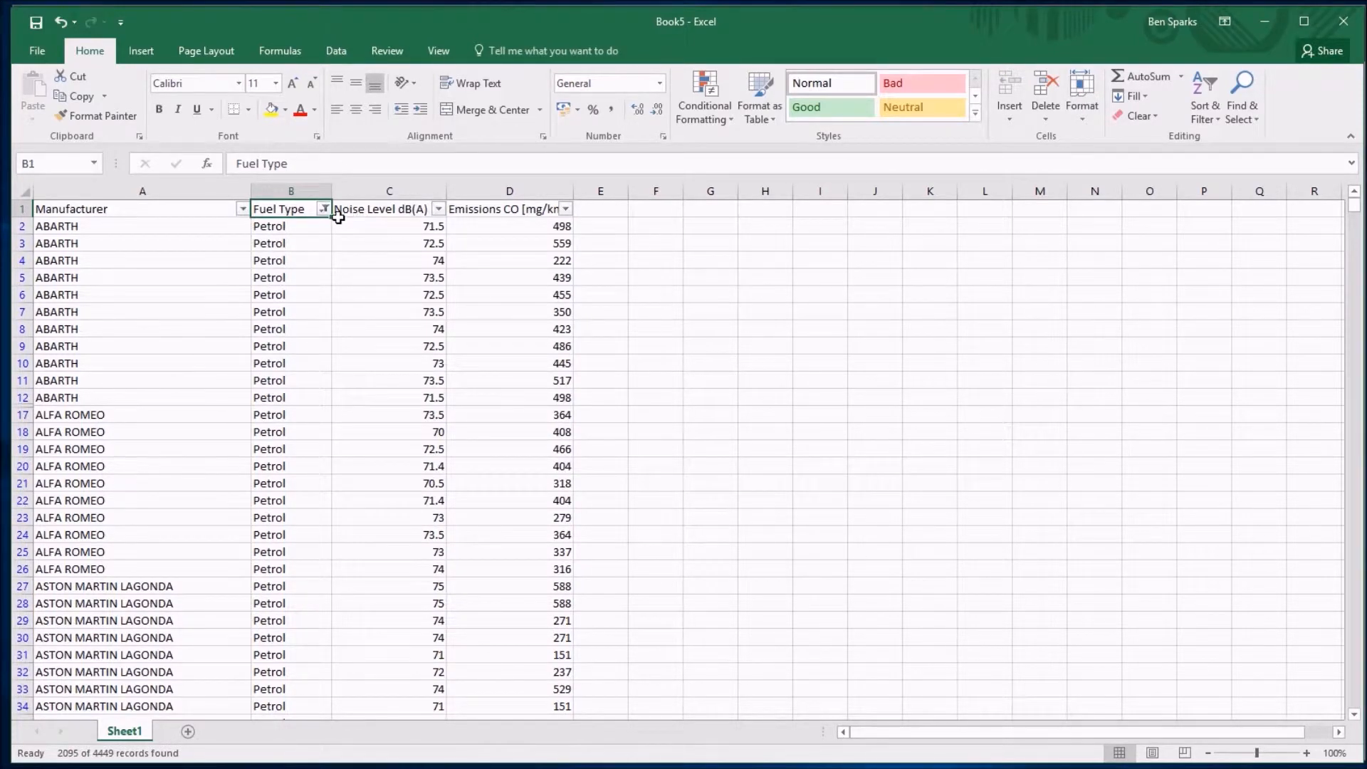
{"action": "mouse_move", "coordinate": [324, 209]}
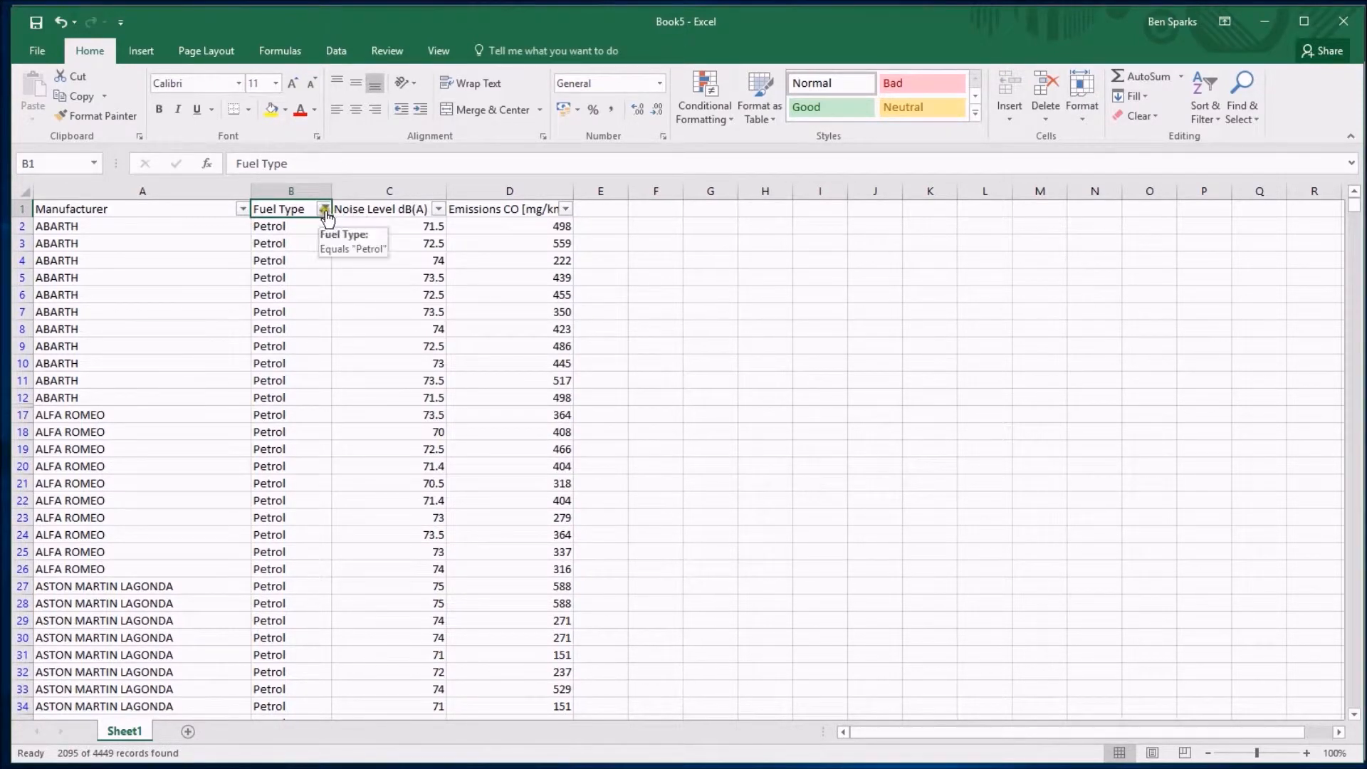
{"action": "mouse_move", "coordinate": [328, 219]}
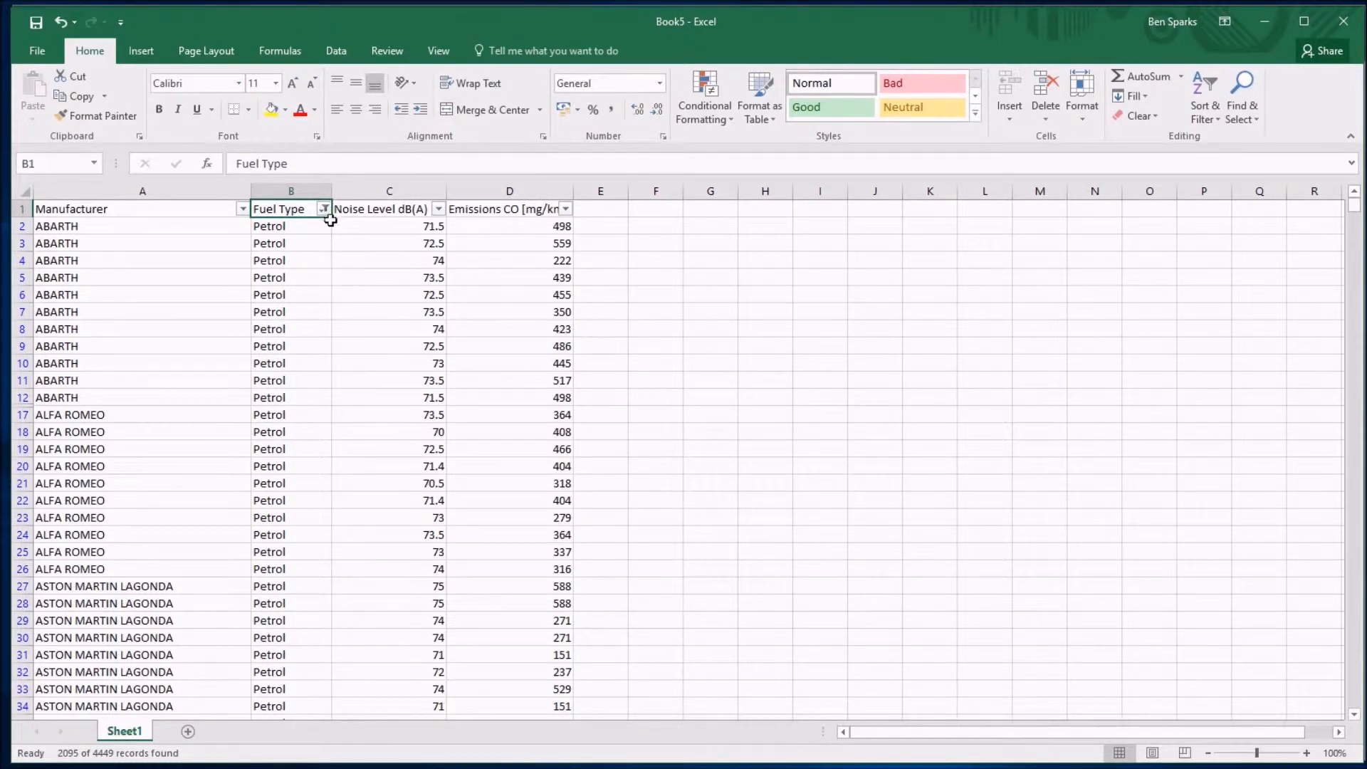
{"action": "mouse_move", "coordinate": [312, 250]}
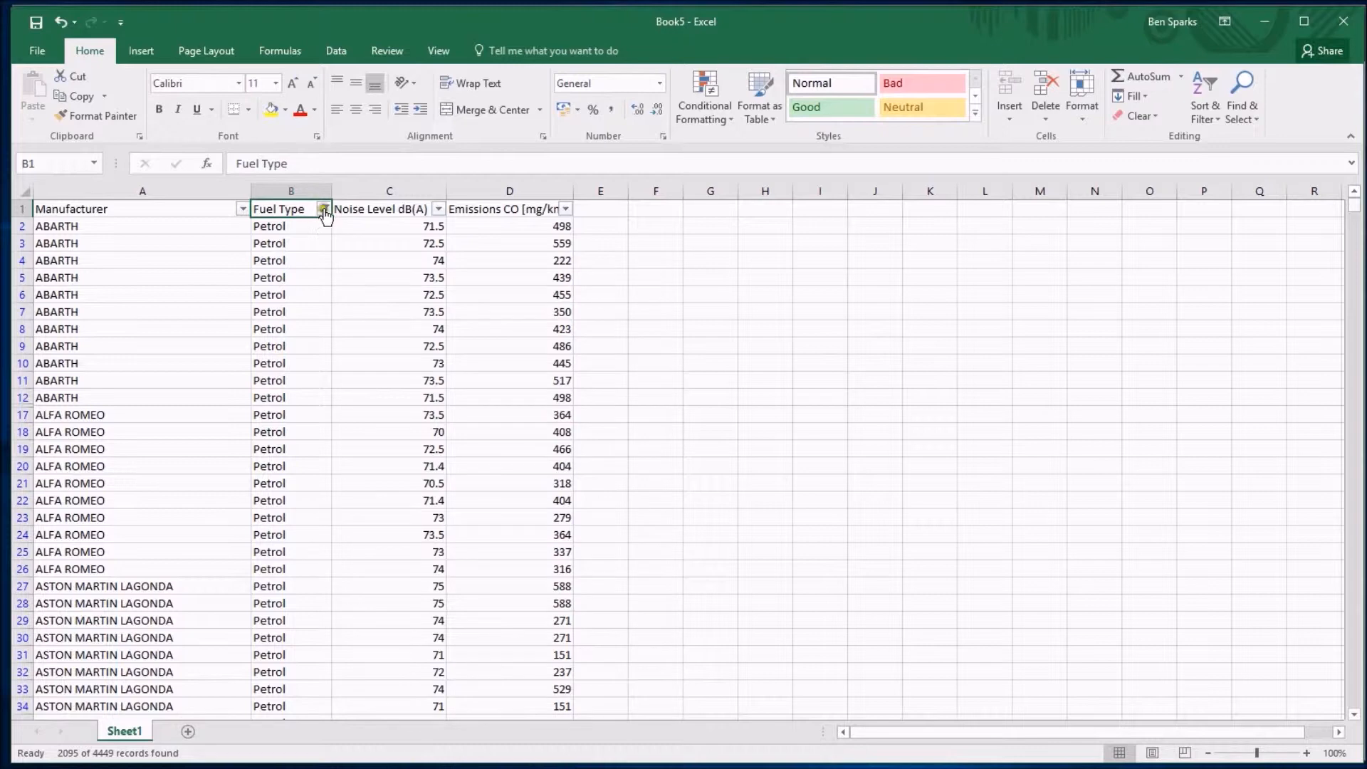
{"action": "mouse_move", "coordinate": [325, 212]}
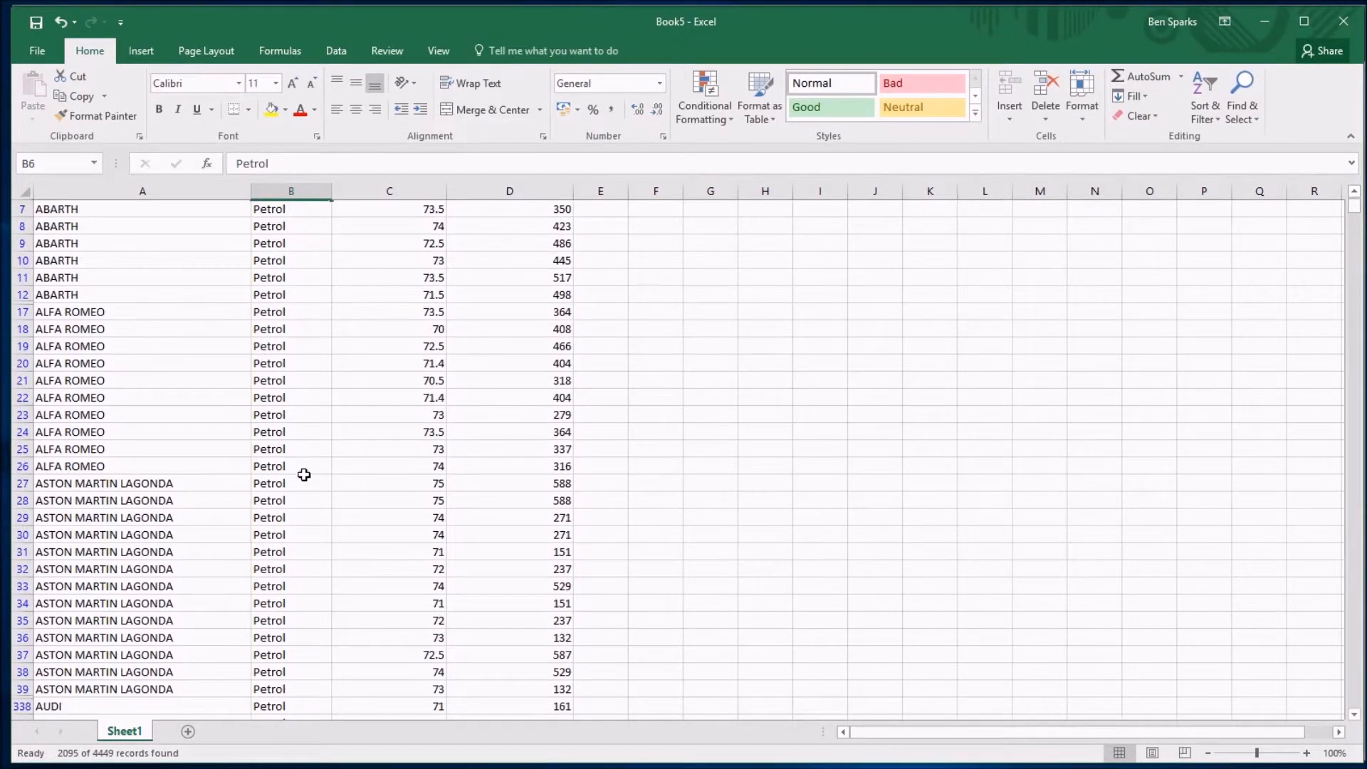
{"action": "scroll", "scroll_direction": "down", "scroll_amount": 3}
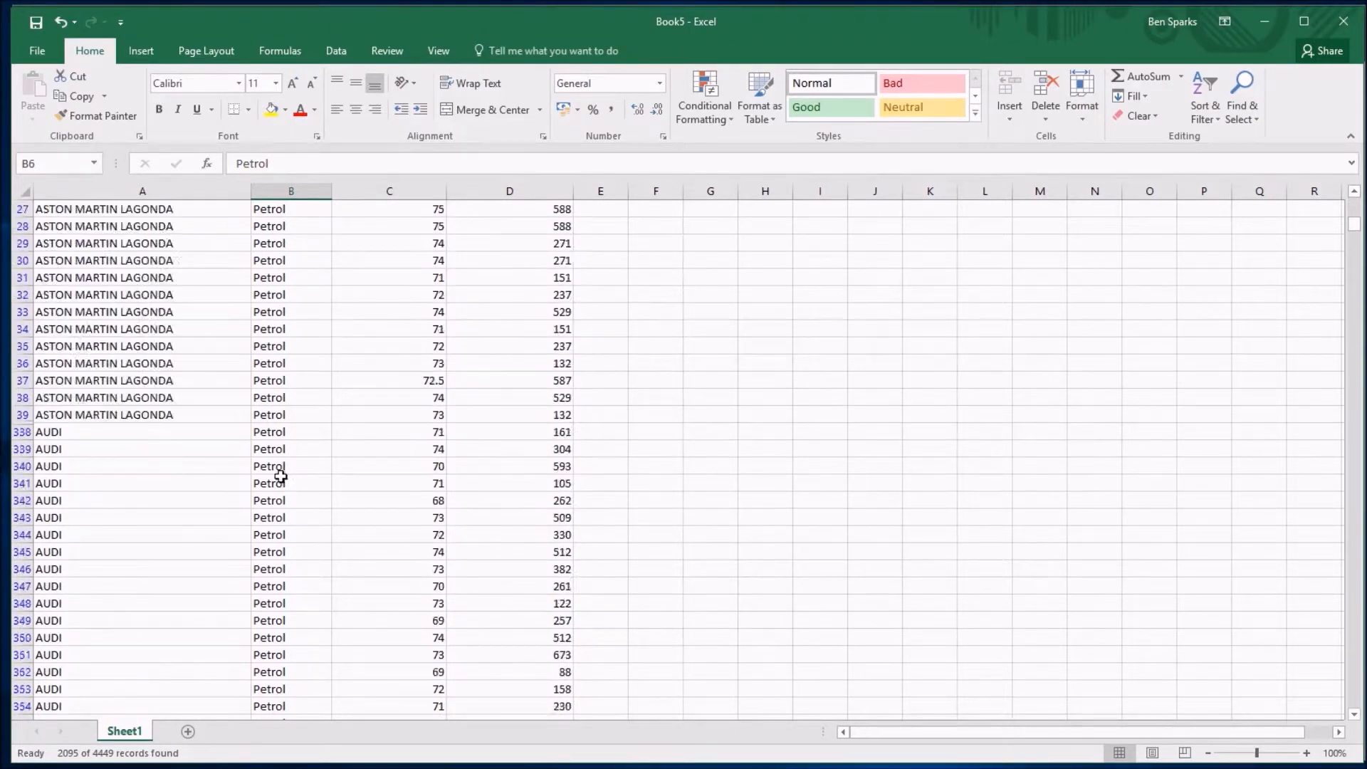
{"action": "scroll", "scroll_direction": "up", "scroll_amount": 3}
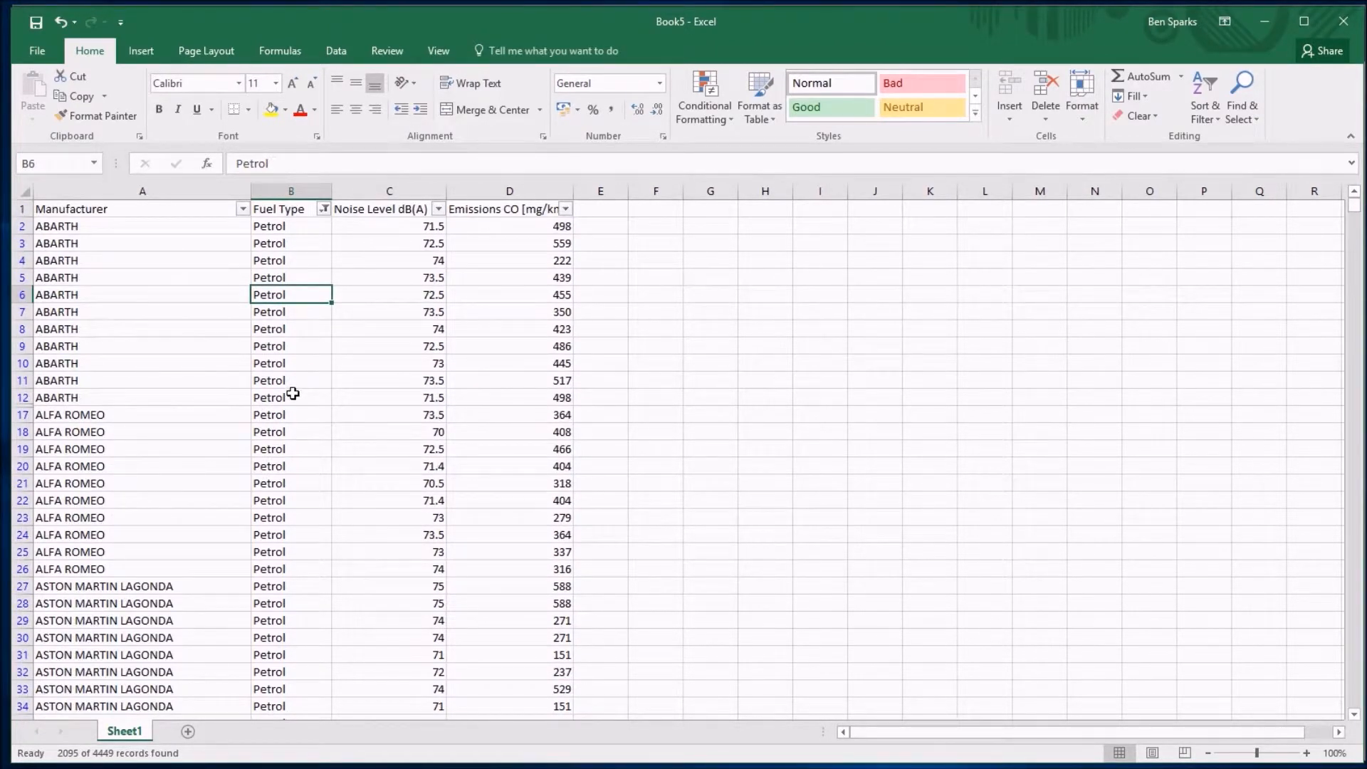
{"action": "mouse_move", "coordinate": [306, 403]}
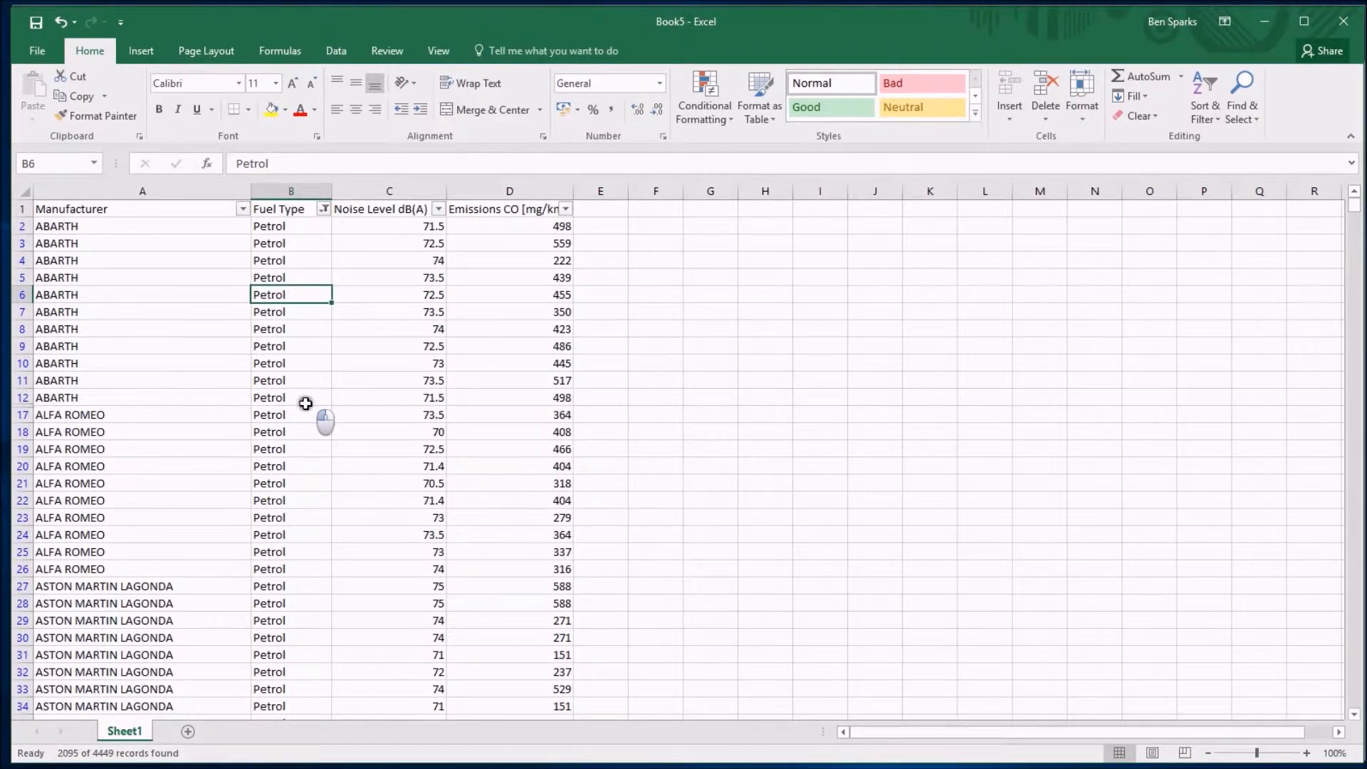
{"action": "left_click", "coordinate": [291, 397]}
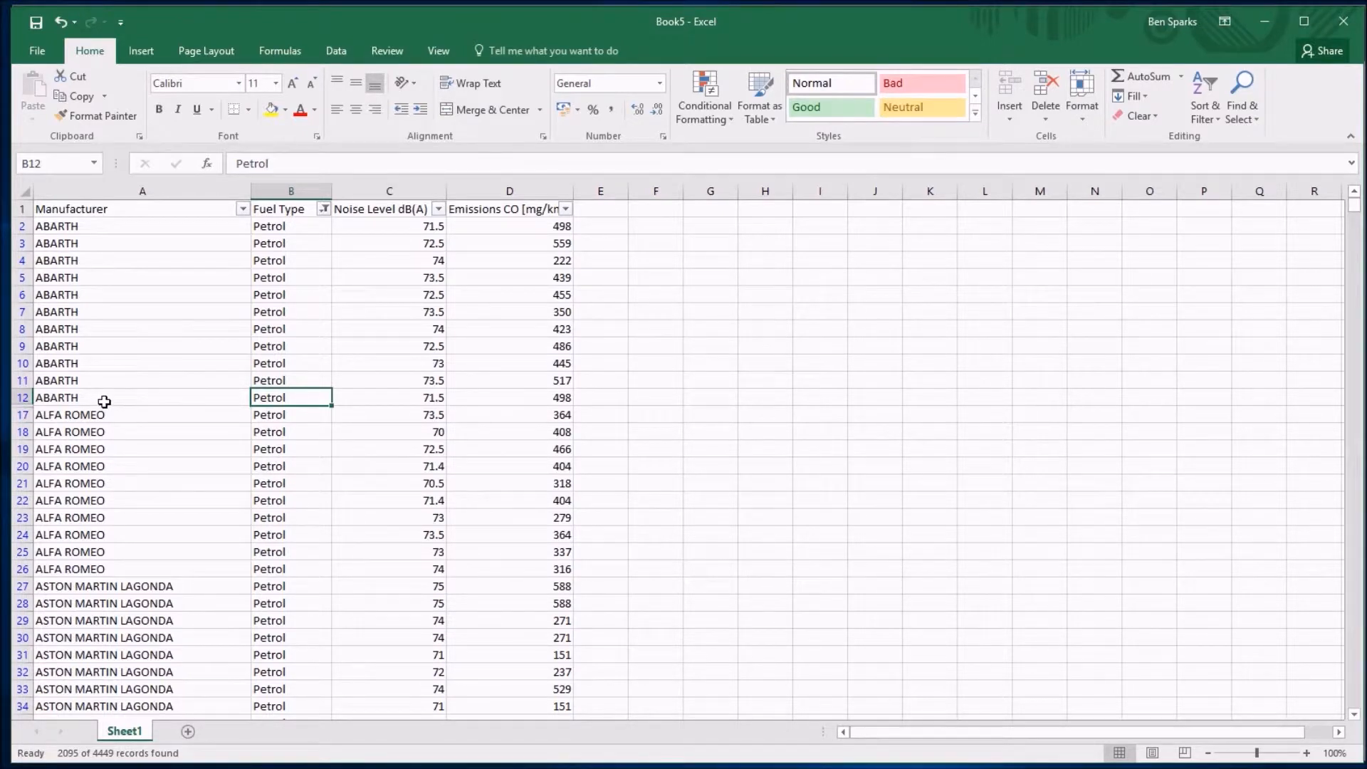
{"action": "mouse_move", "coordinate": [255, 461]}
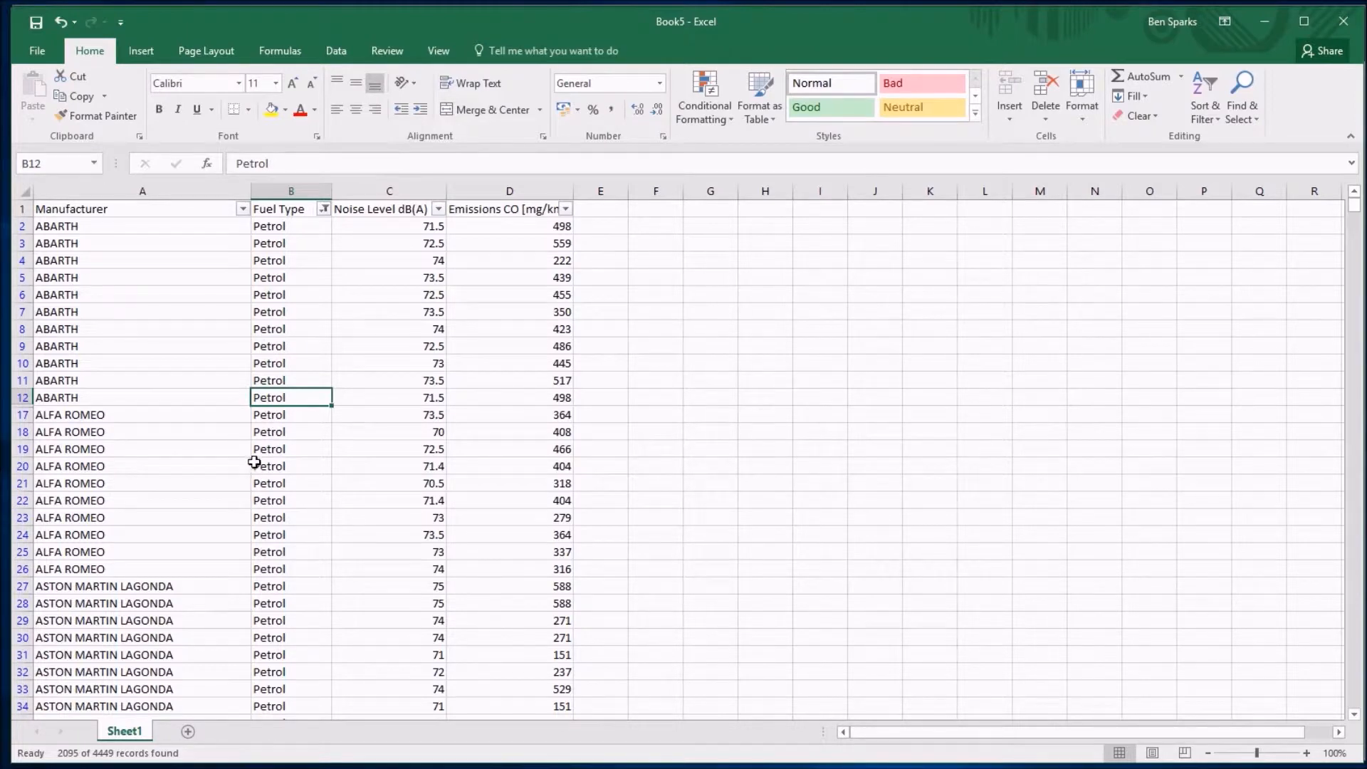
{"action": "scroll", "scroll_direction": "down", "scroll_amount": 3}
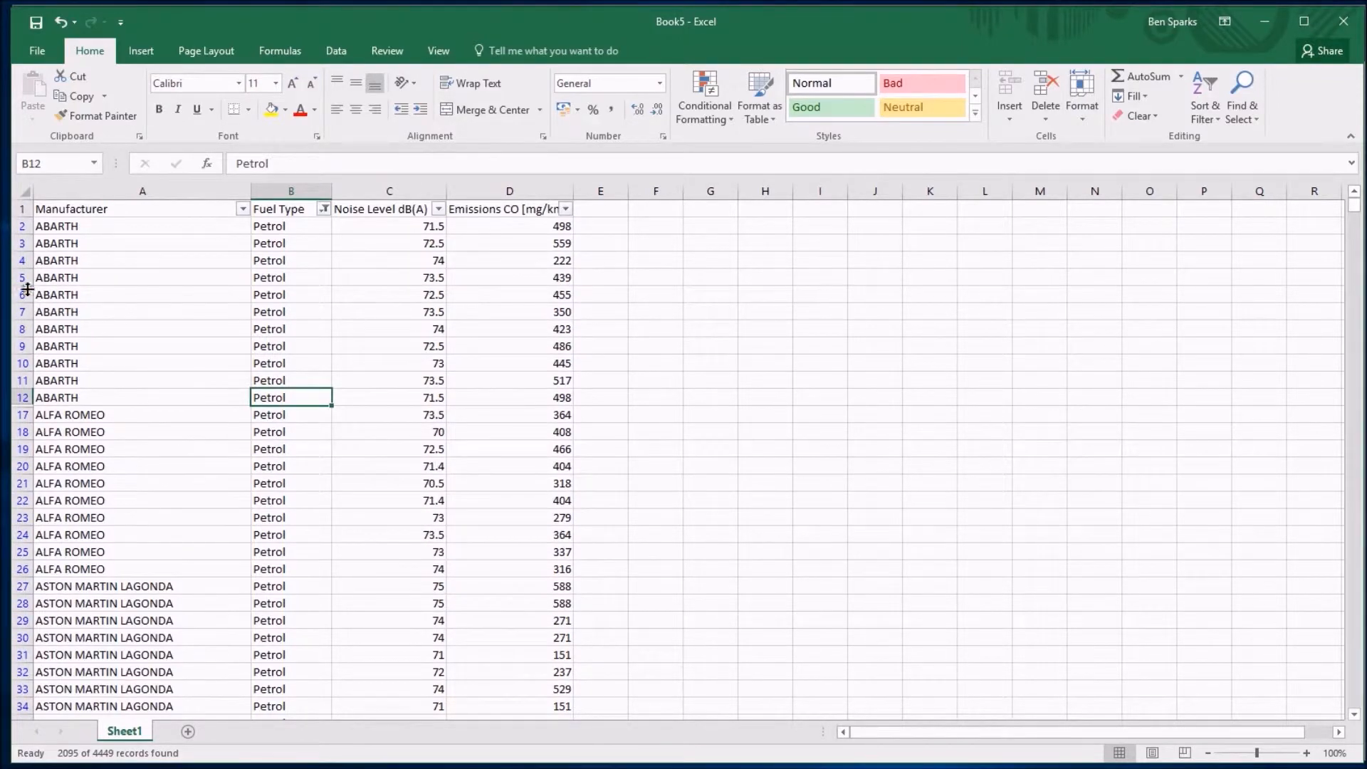
{"action": "mouse_move", "coordinate": [28, 363]}
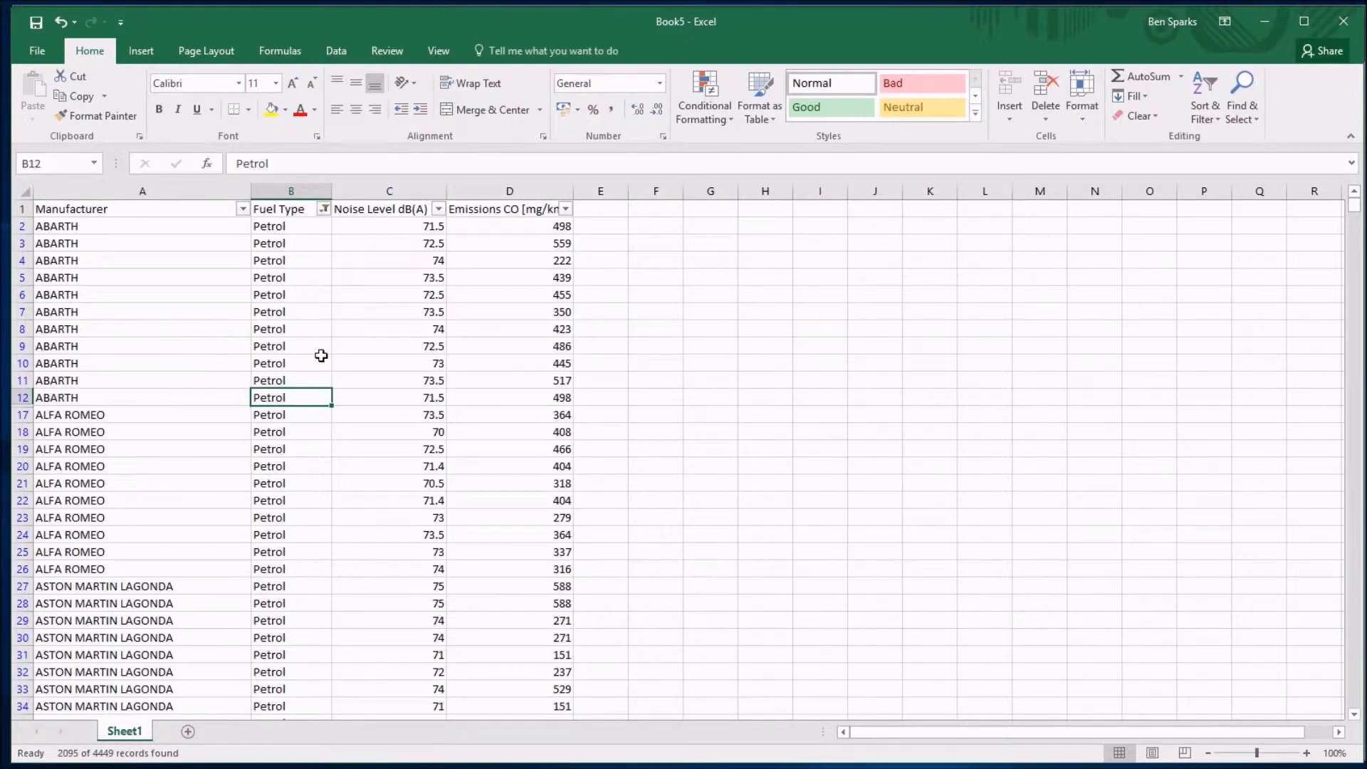
{"action": "mouse_move", "coordinate": [302, 398]}
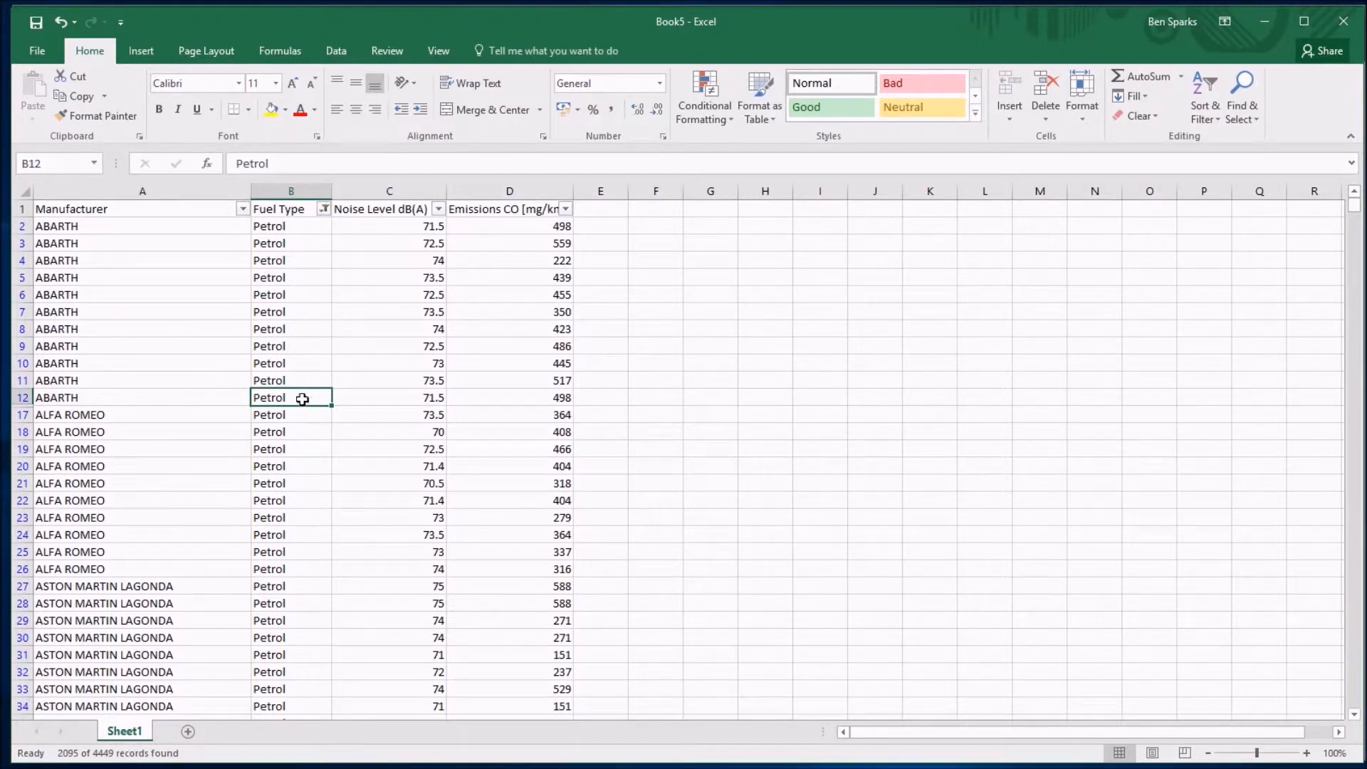
{"action": "mouse_move", "coordinate": [131, 262]}
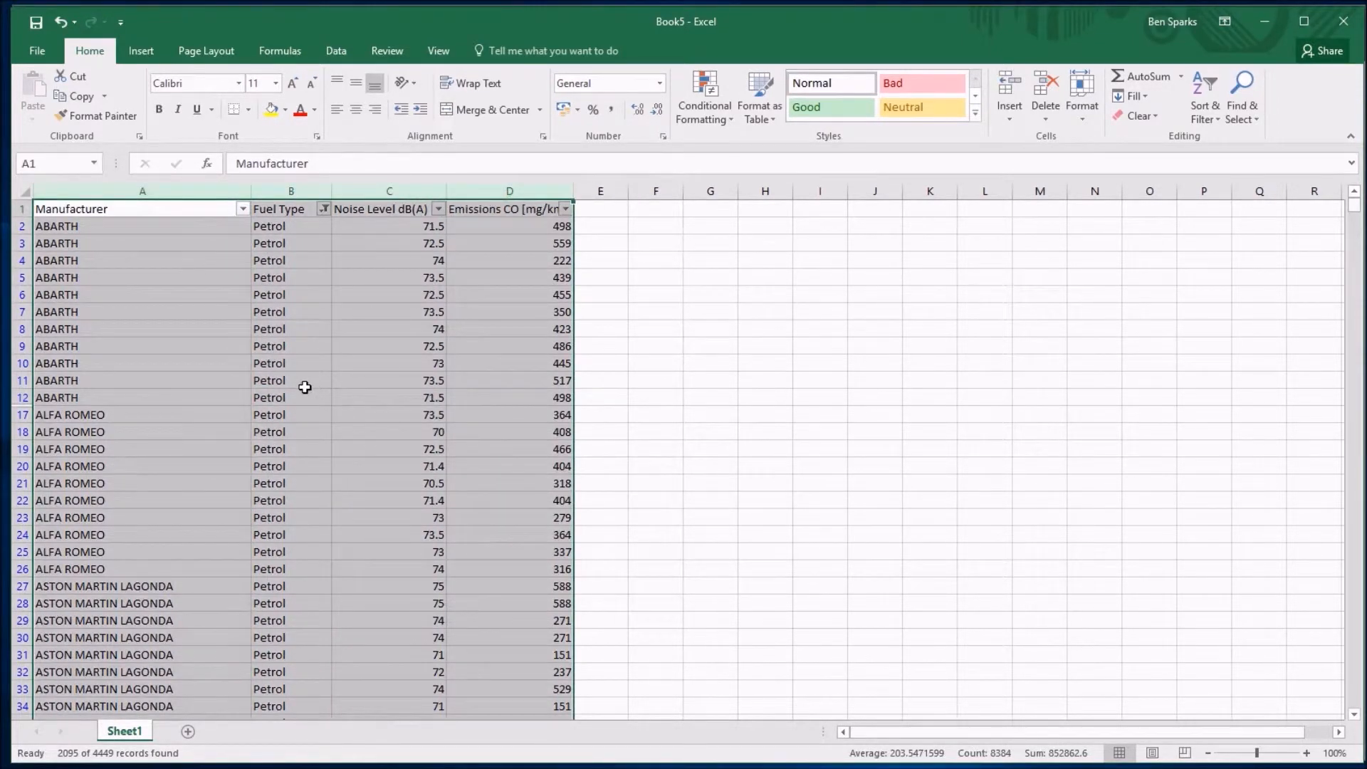
Copy the selected Petrol-filtered table with Ctrl+C
{"action": "key", "text": "ctrl+c"}
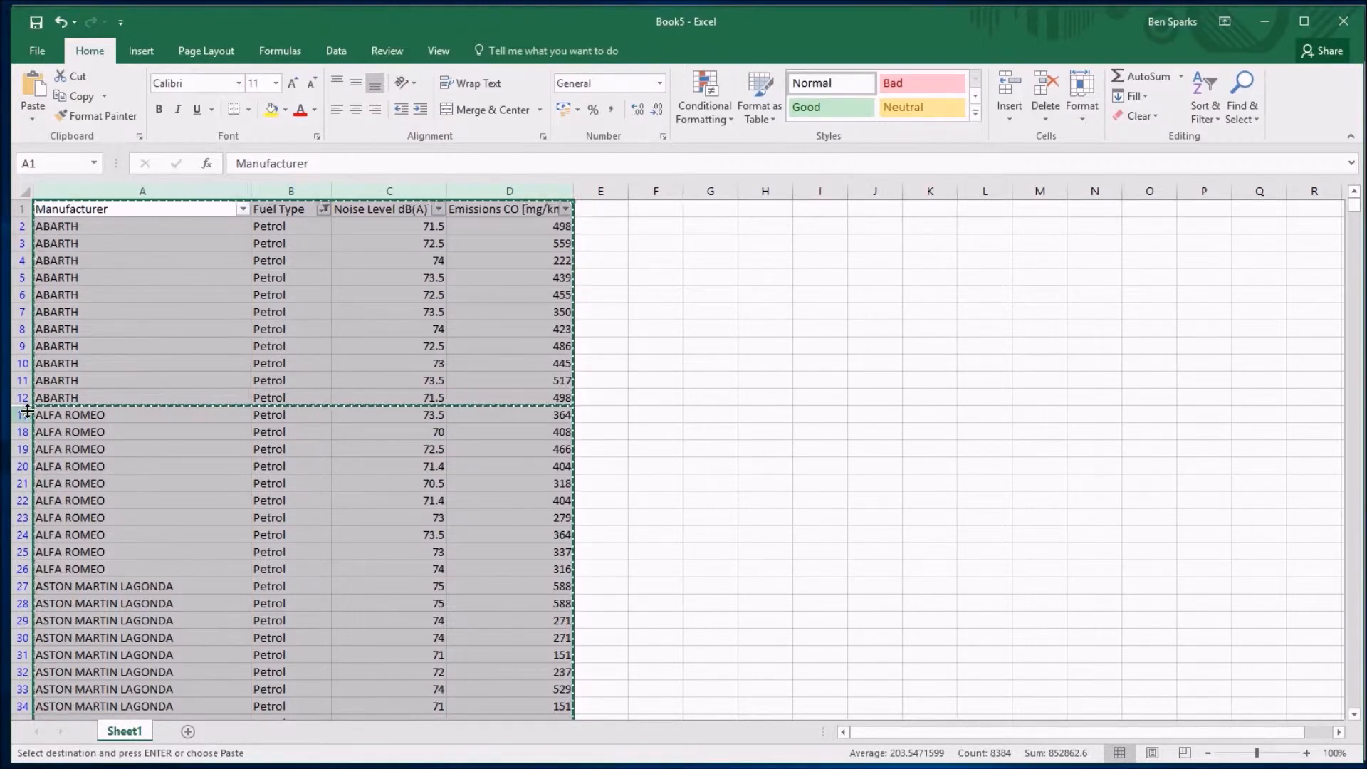
{"action": "mouse_move", "coordinate": [222, 461]}
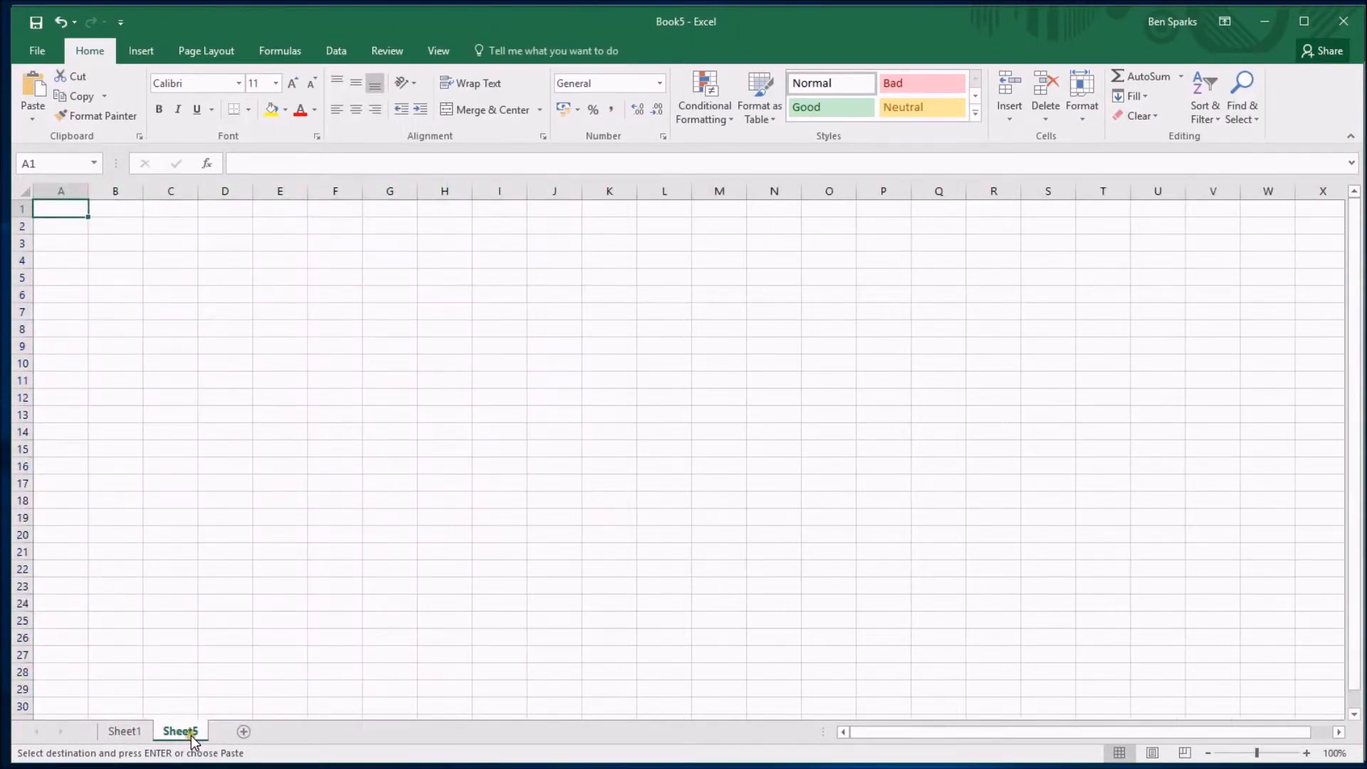
{"action": "mouse_move", "coordinate": [154, 688]}
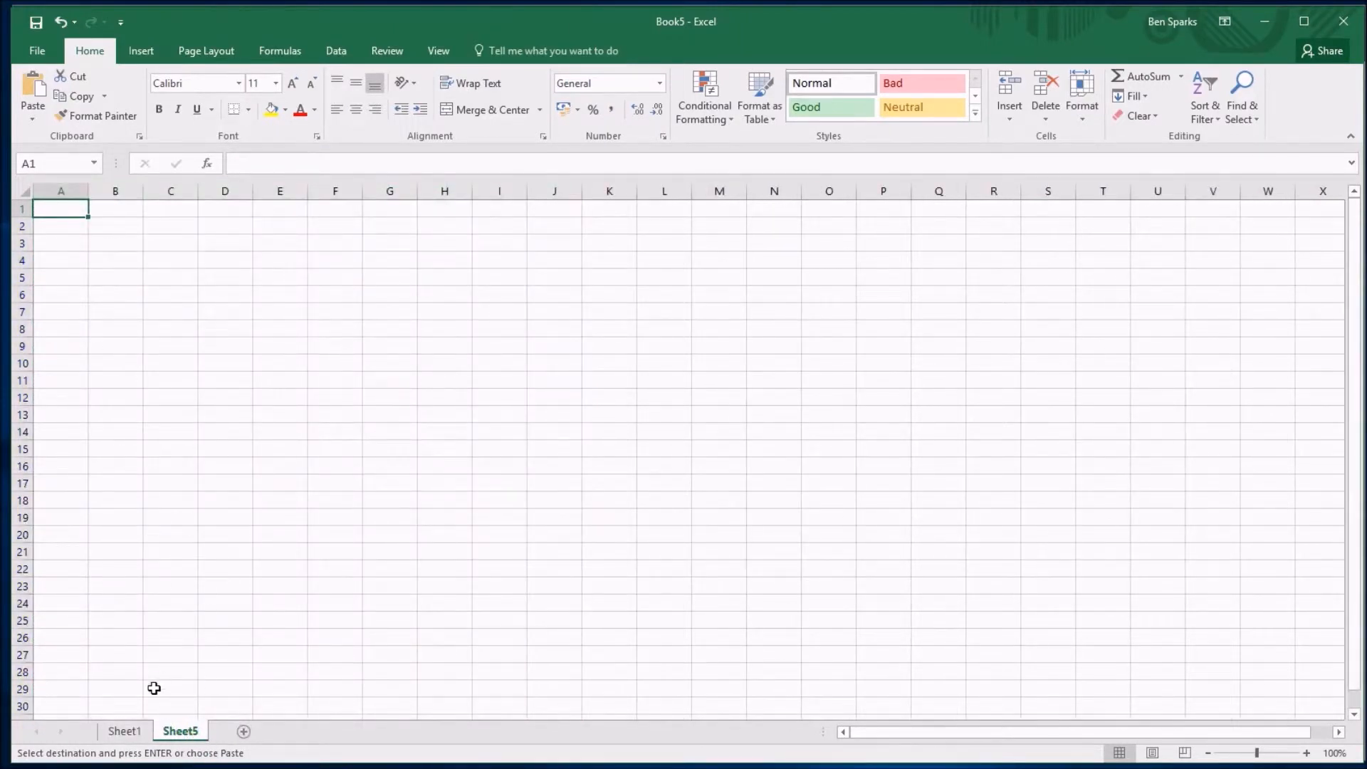
{"action": "mouse_move", "coordinate": [681, 26]}
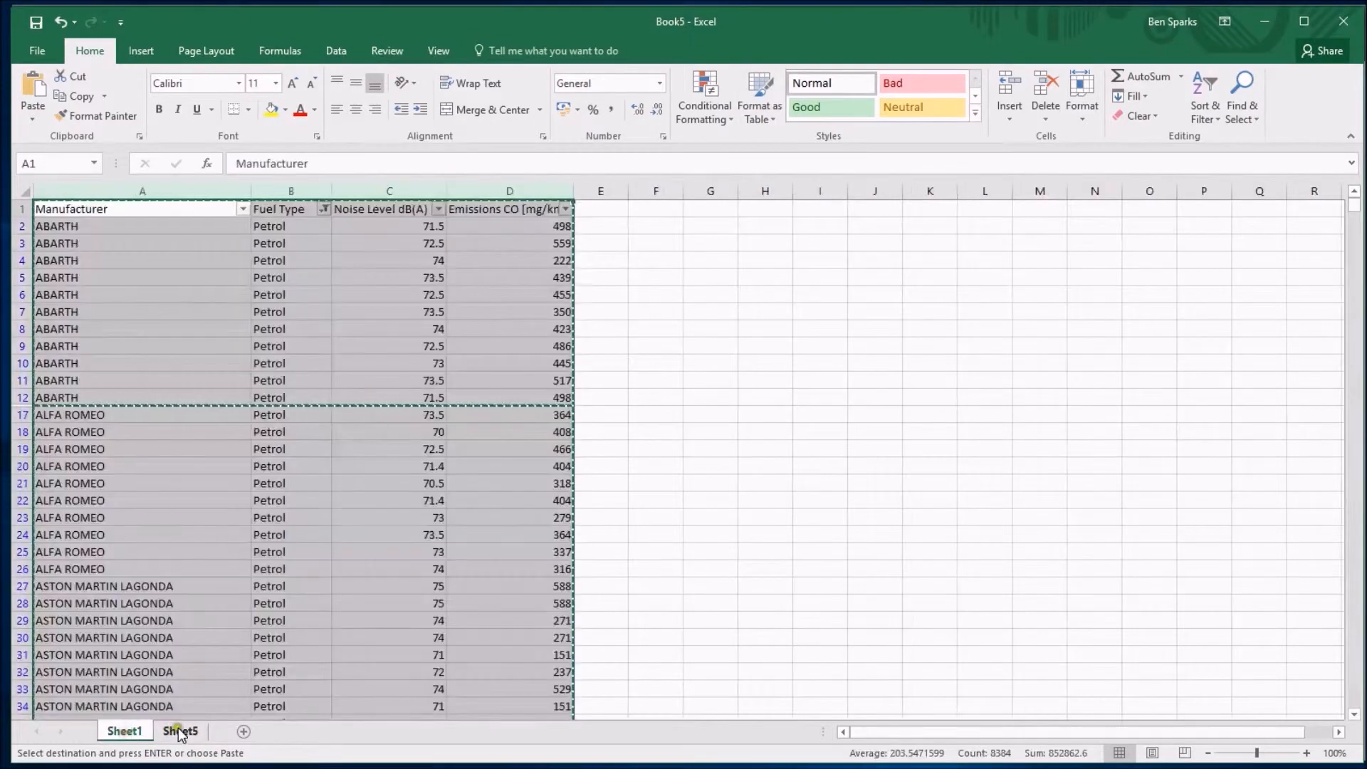
Switch between Sheet1 and the new blank Sheet5, finishing on Sheet5
{"action": "left_click", "coordinate": [181, 731]}
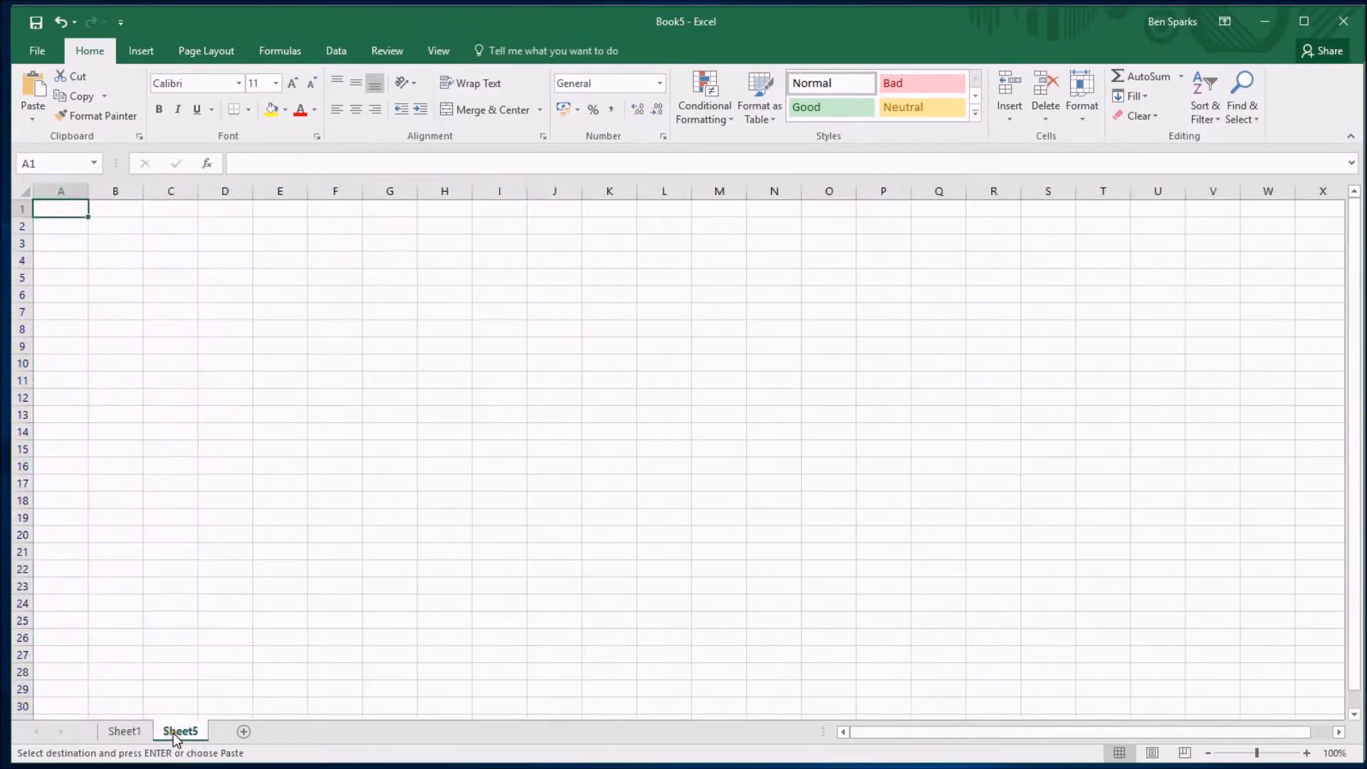
{"action": "left_click", "coordinate": [123, 731]}
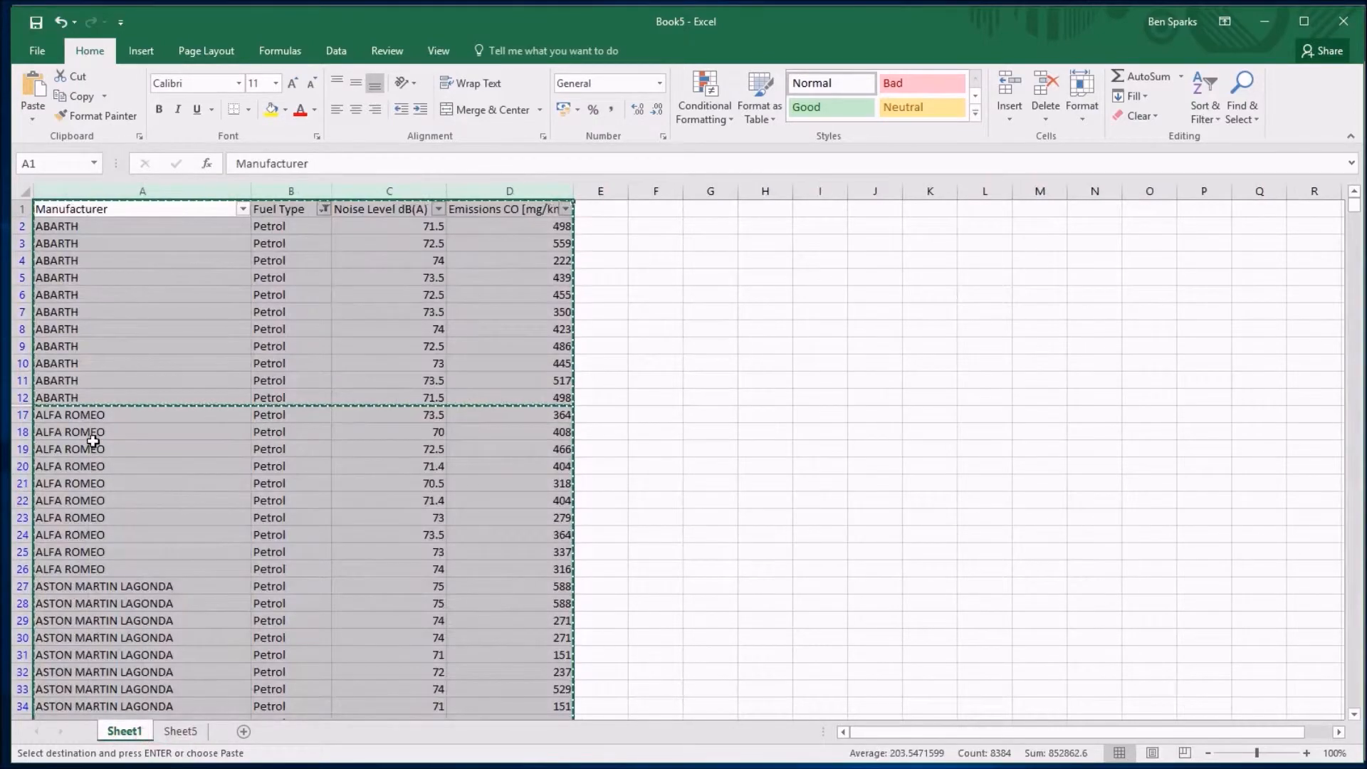
{"action": "mouse_move", "coordinate": [566, 340]}
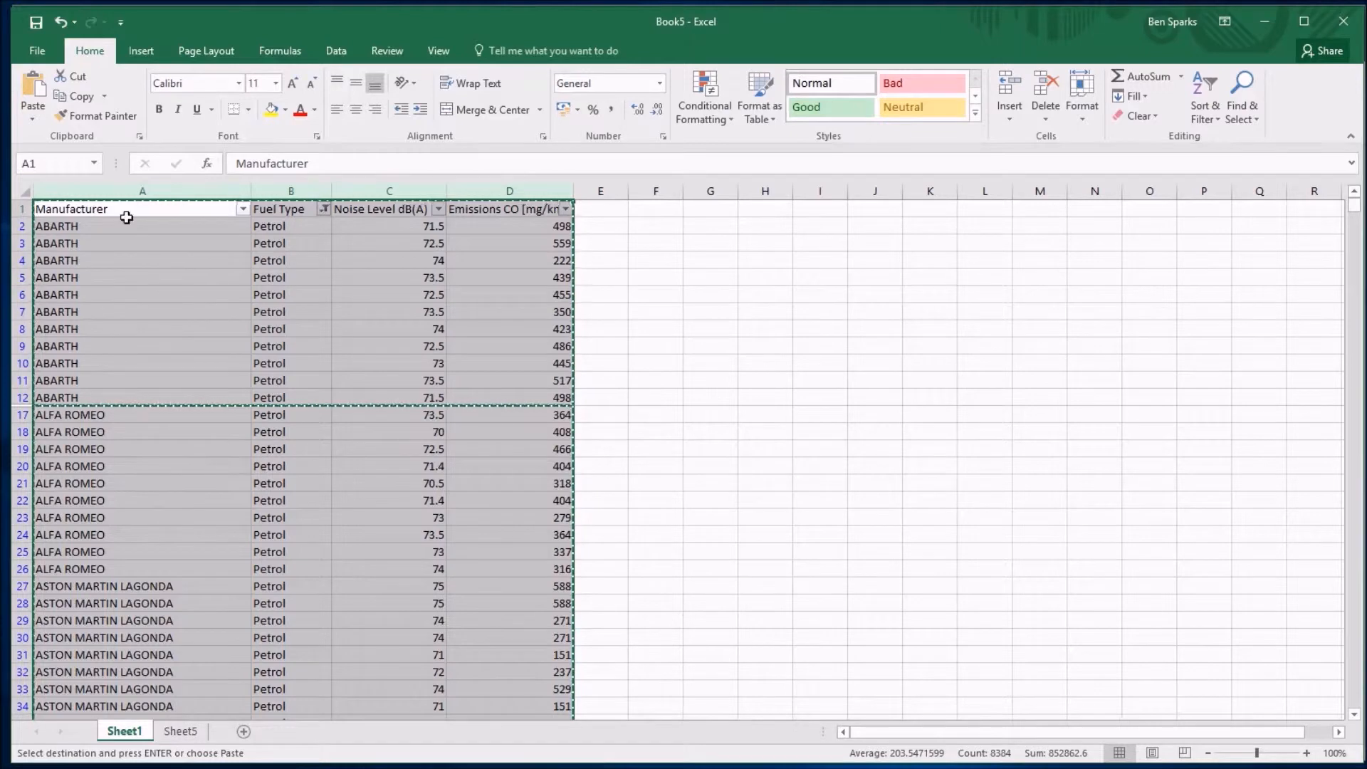
{"action": "left_click", "coordinate": [179, 731]}
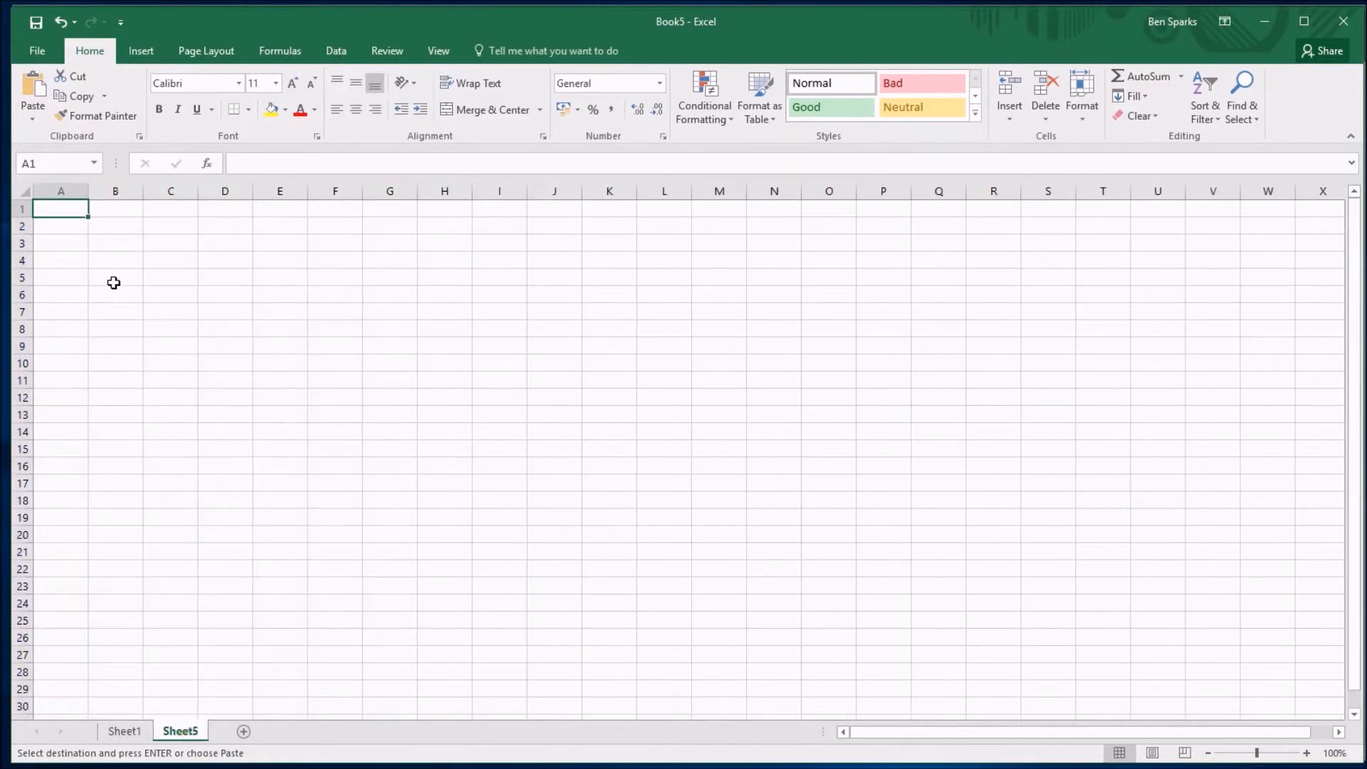
{"action": "mouse_move", "coordinate": [65, 208]}
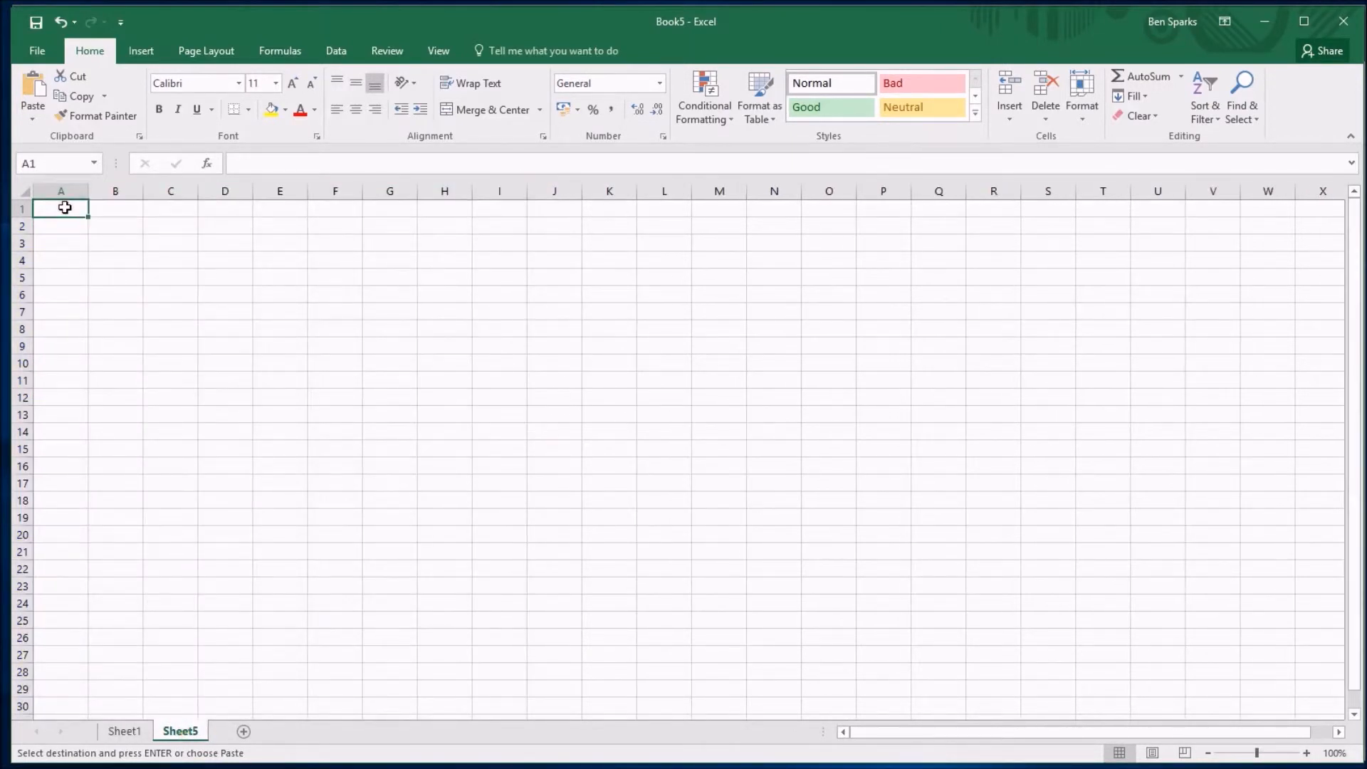
Paste the Petrol rows into A1 and check rows 12-14 are consecutive
{"action": "key", "text": "ctrl+v"}
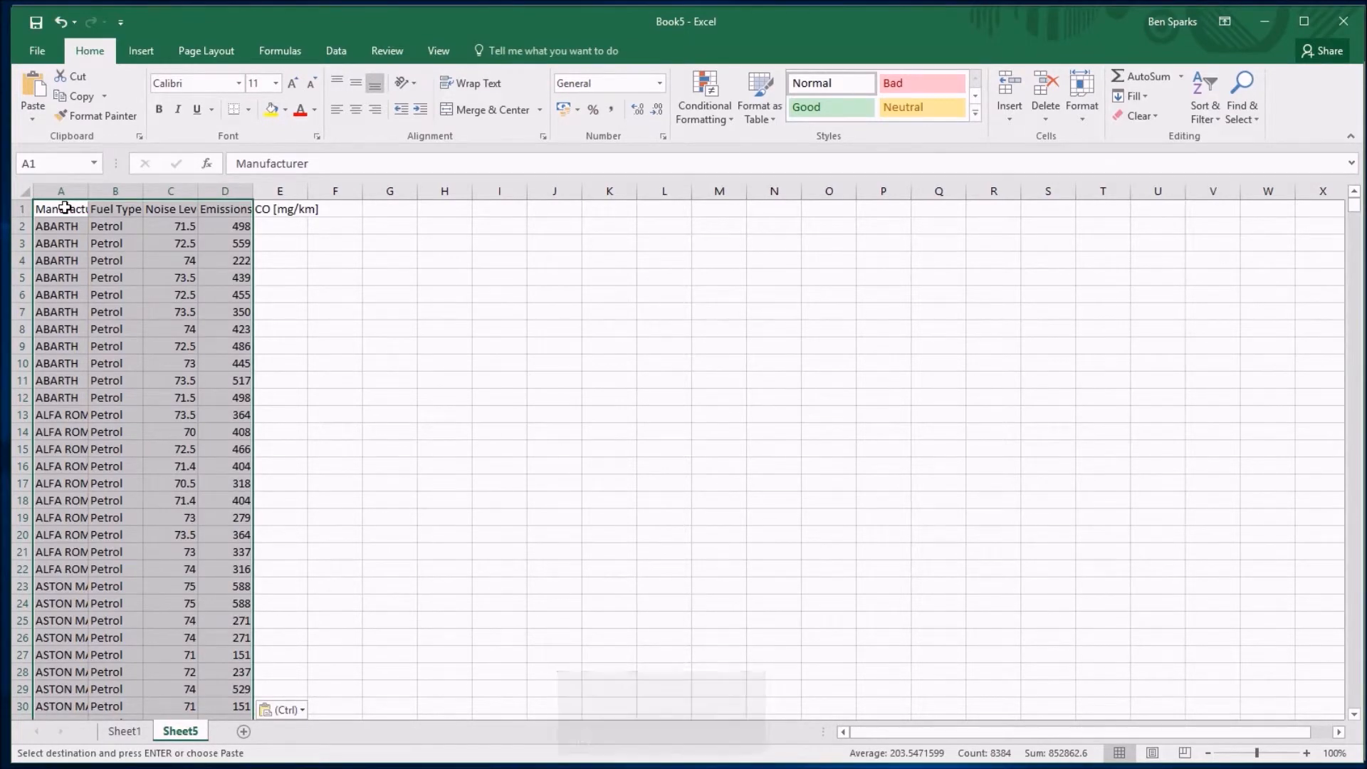
{"action": "left_click", "coordinate": [114, 432]}
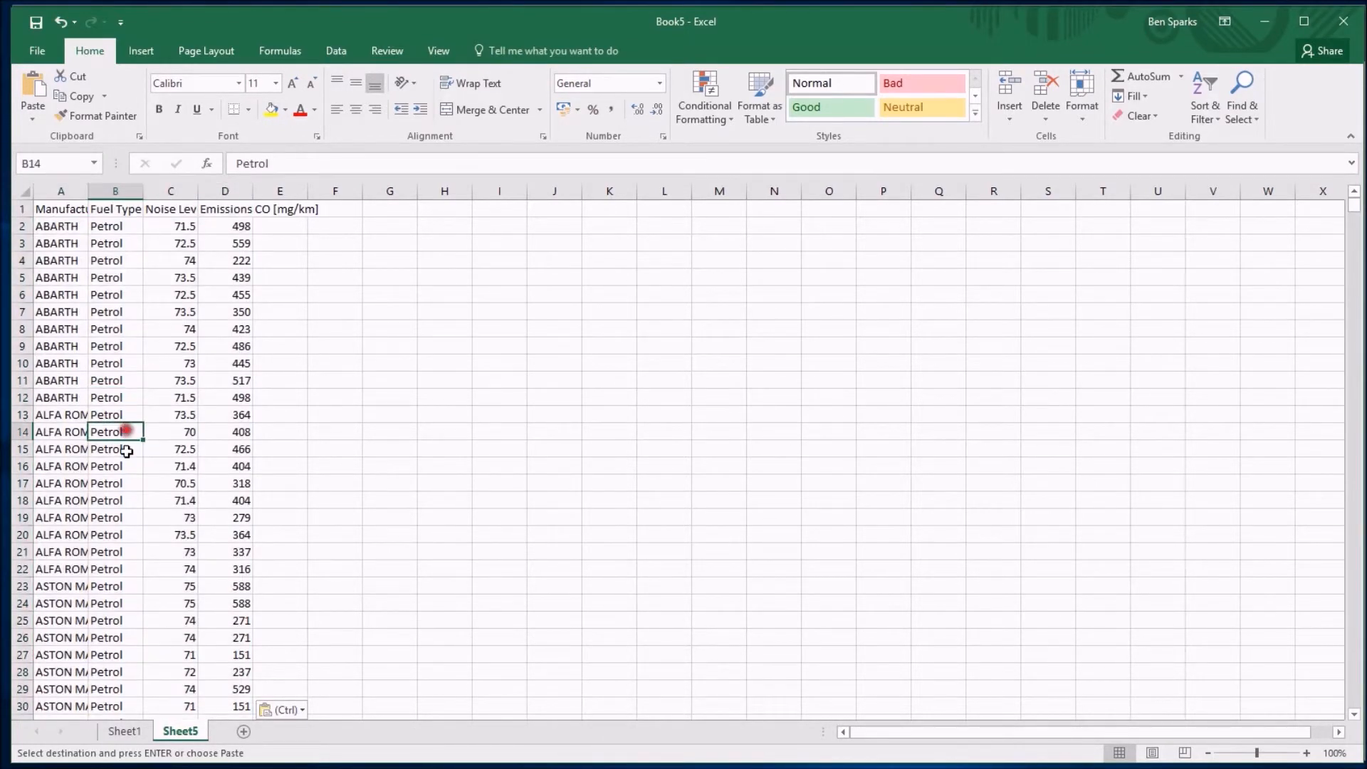
{"action": "left_click", "coordinate": [114, 414]}
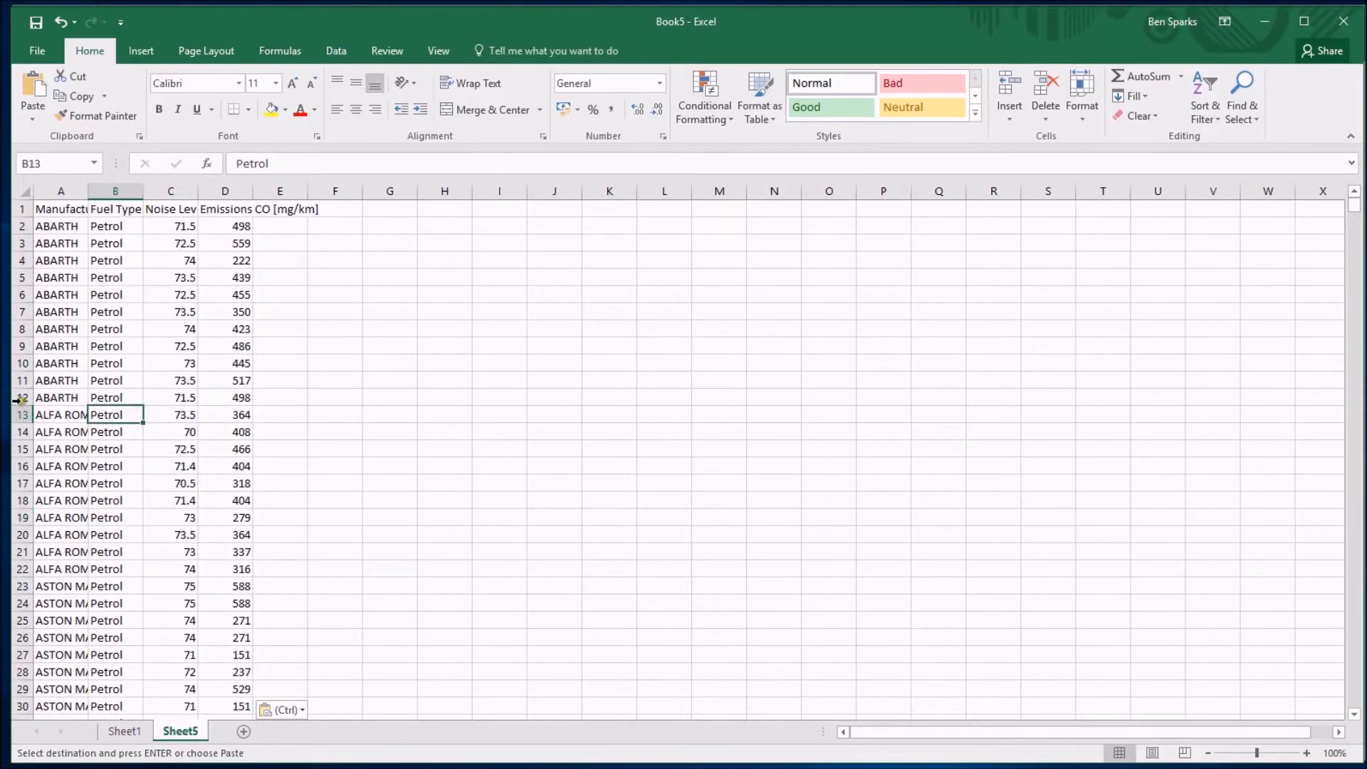
{"action": "left_click", "coordinate": [21, 398]}
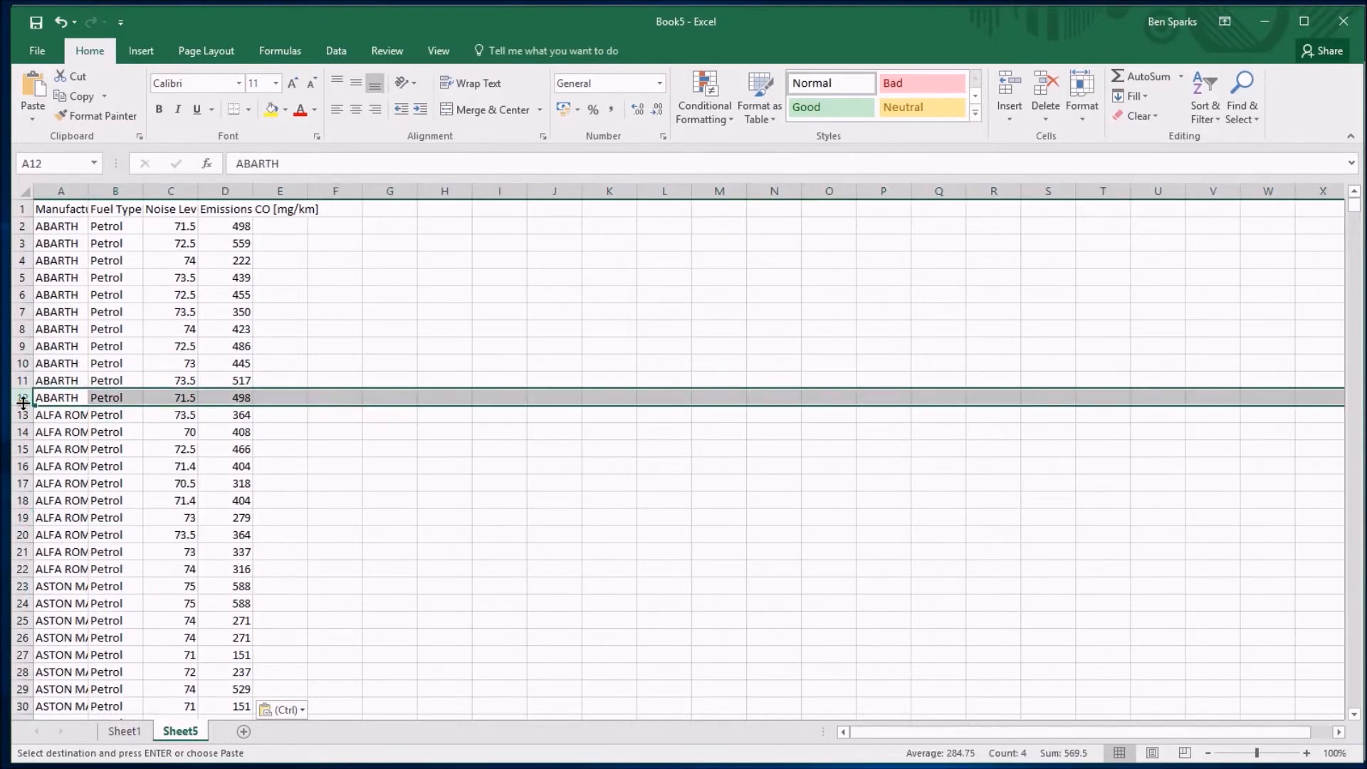
{"action": "mouse_move", "coordinate": [131, 419]}
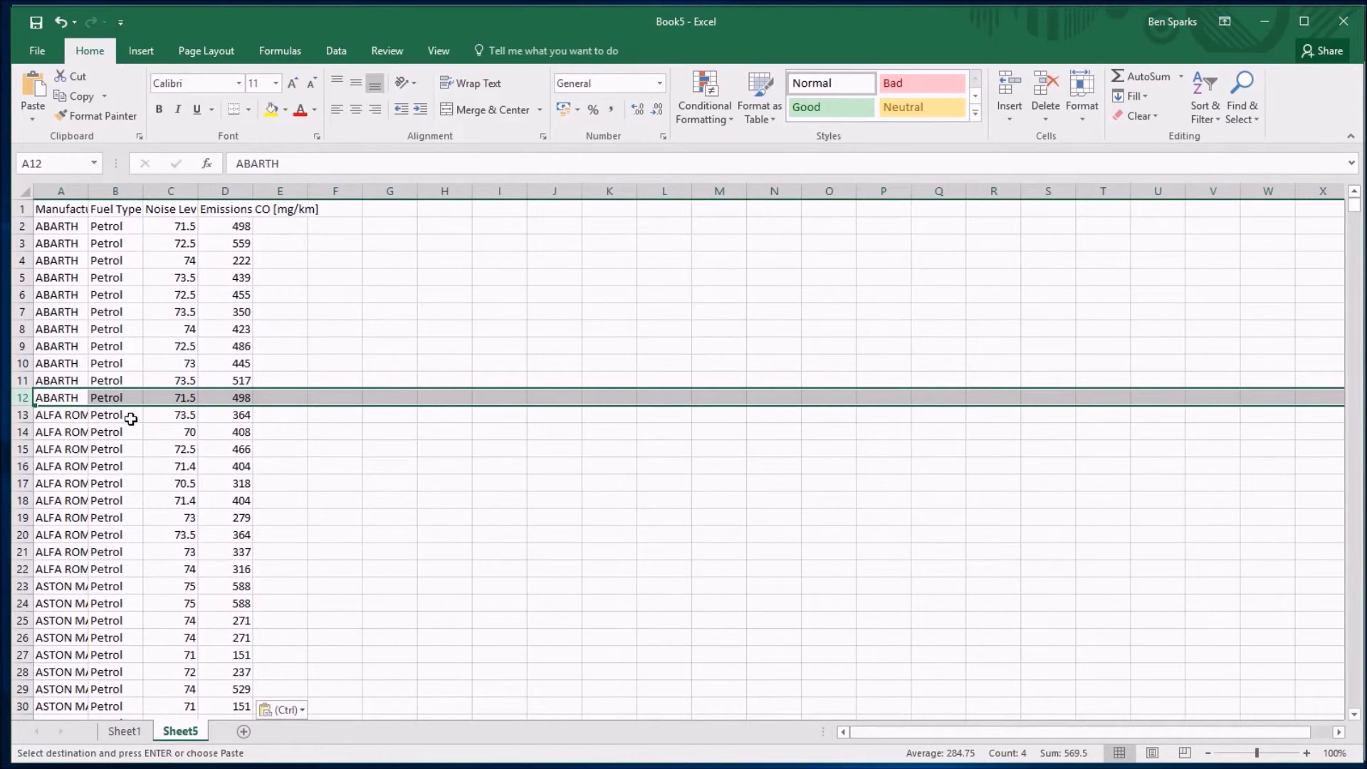
{"action": "mouse_move", "coordinate": [129, 706]}
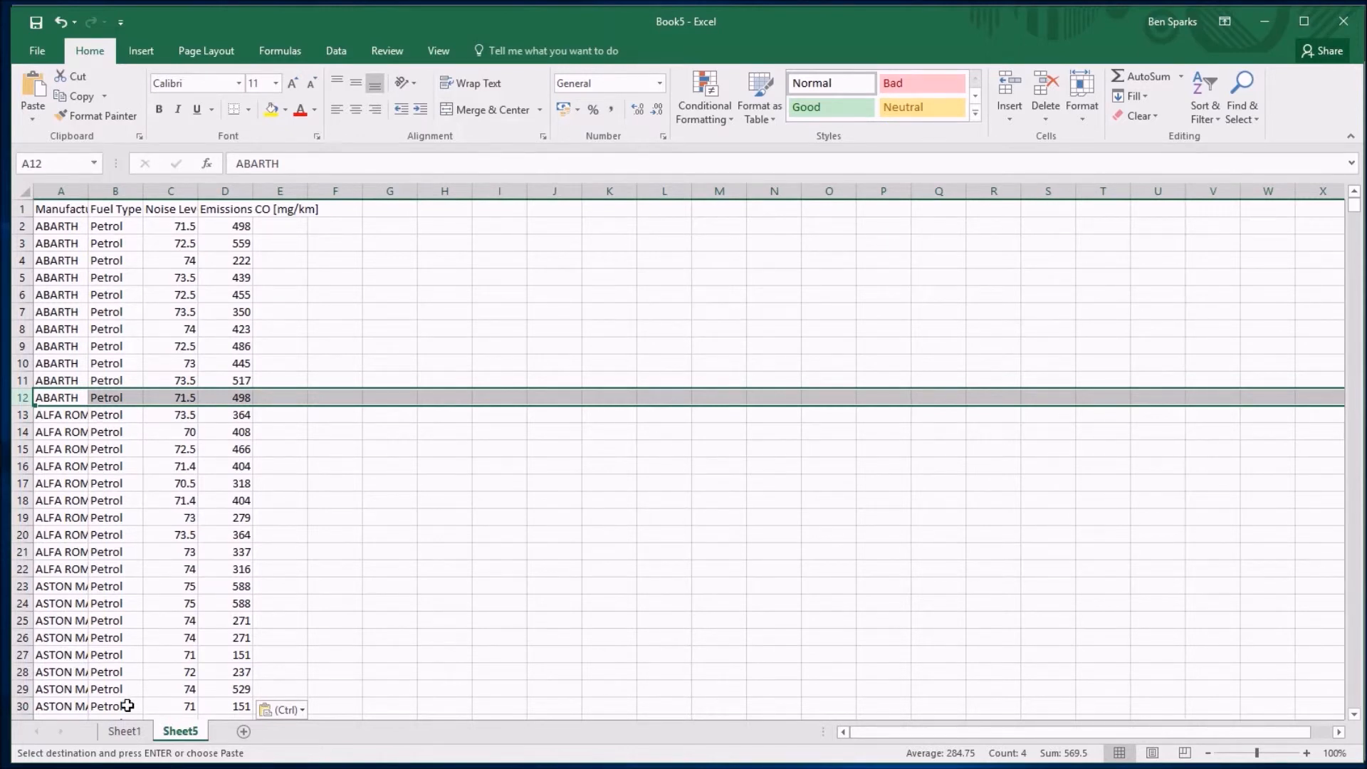
Compare the pasted Sheet5 data against the original filtered Sheet1
{"action": "left_click", "coordinate": [124, 730]}
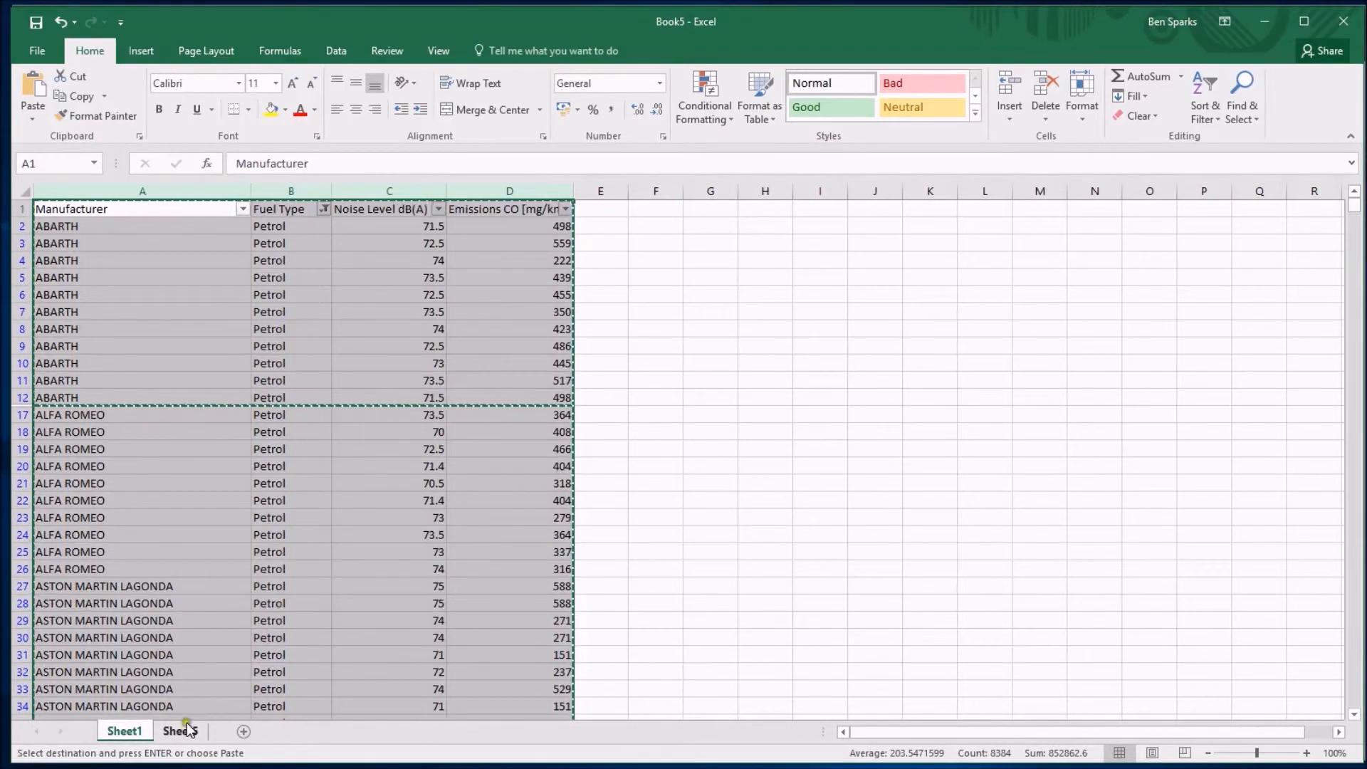
{"action": "left_click", "coordinate": [180, 731]}
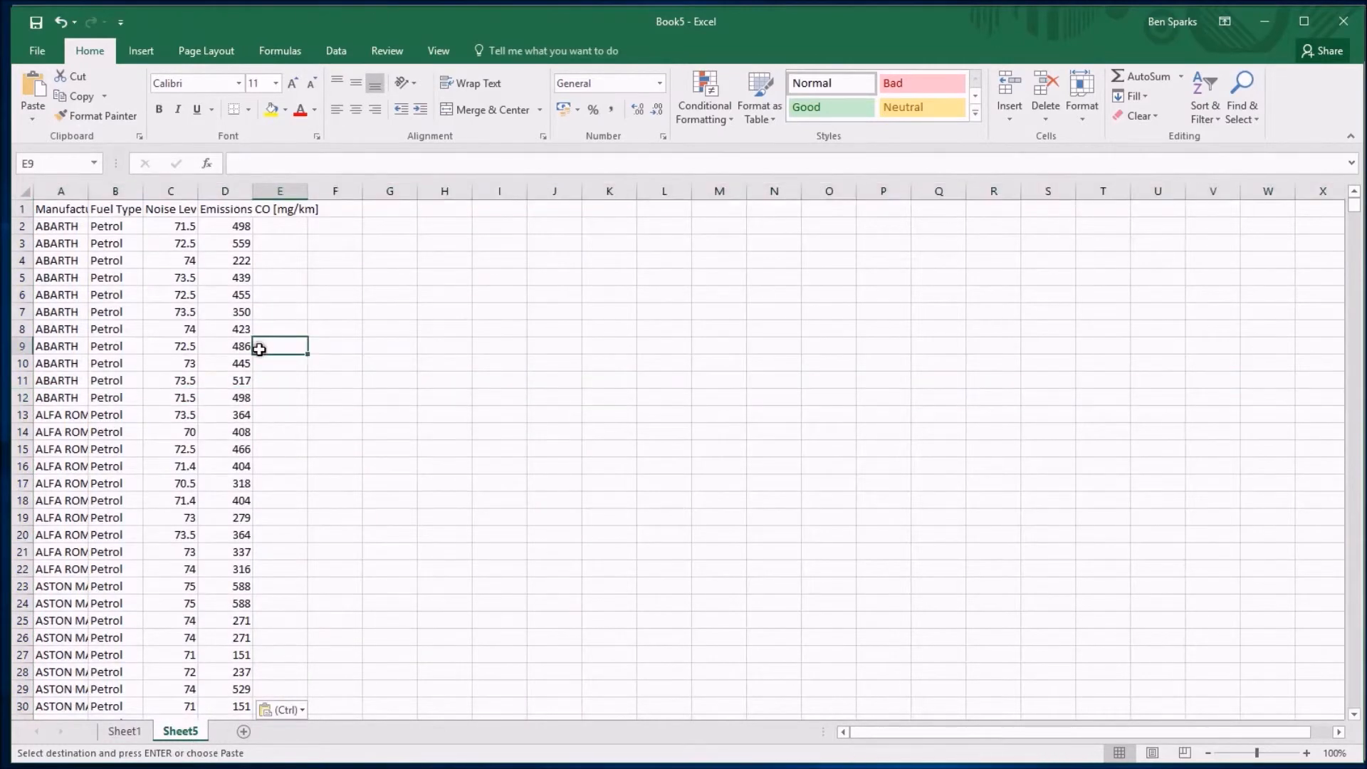